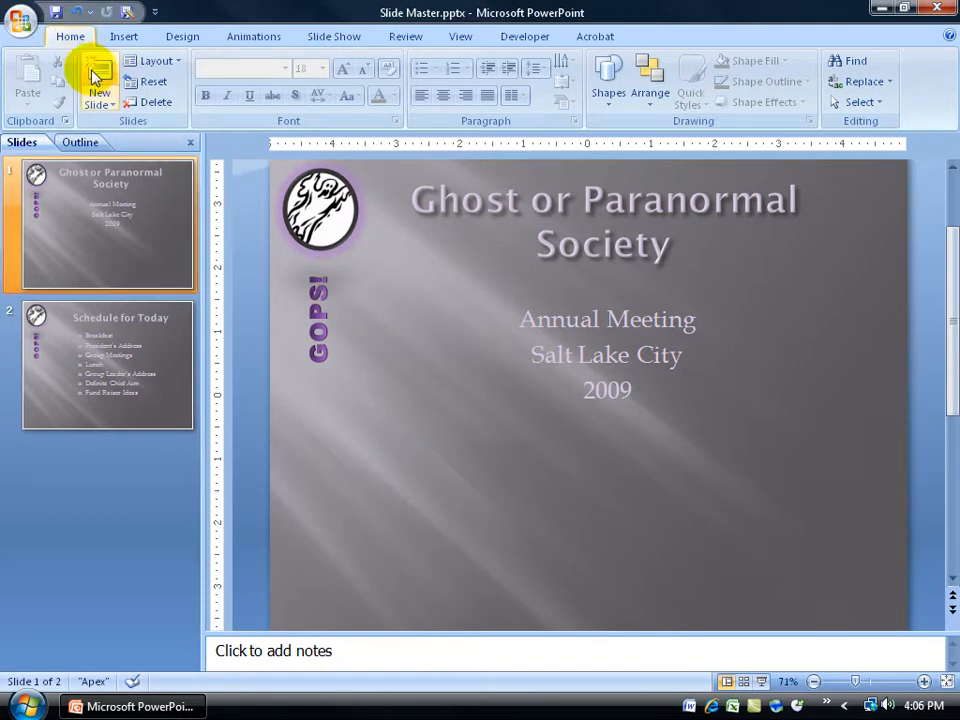
- Show the New Slide gallery of Apex theme layouts
click(99, 95)
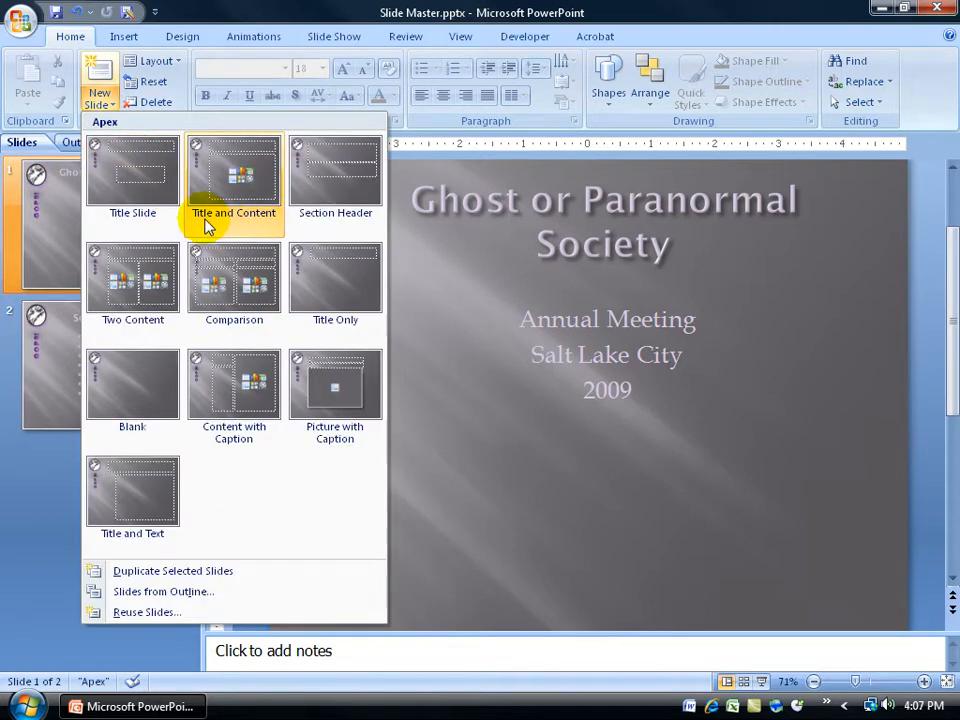
mouse_move(228, 230)
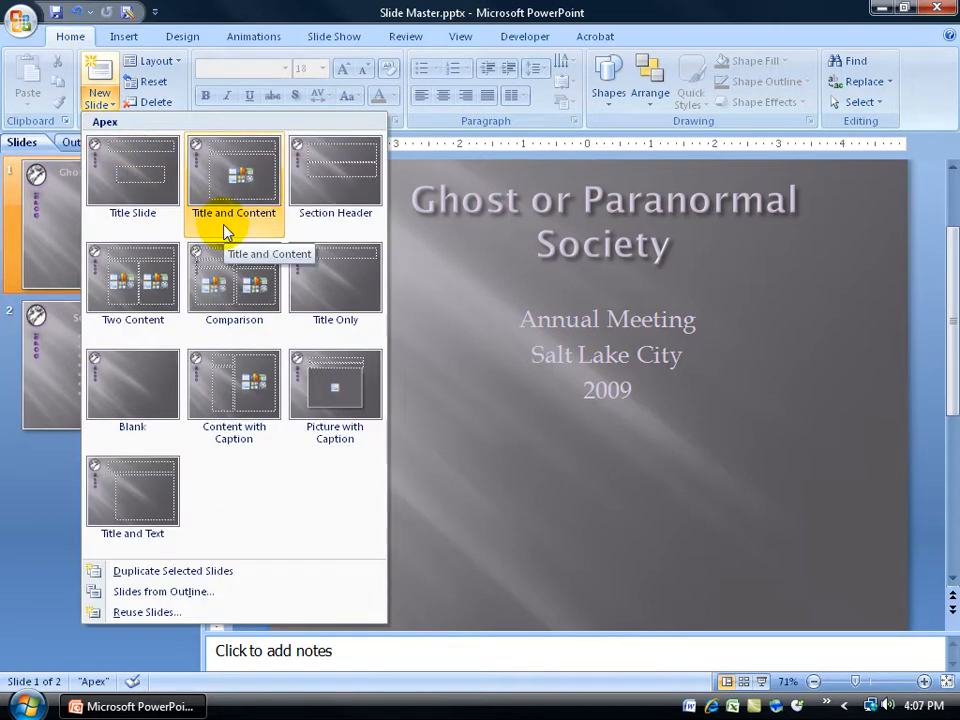
mouse_move(268, 155)
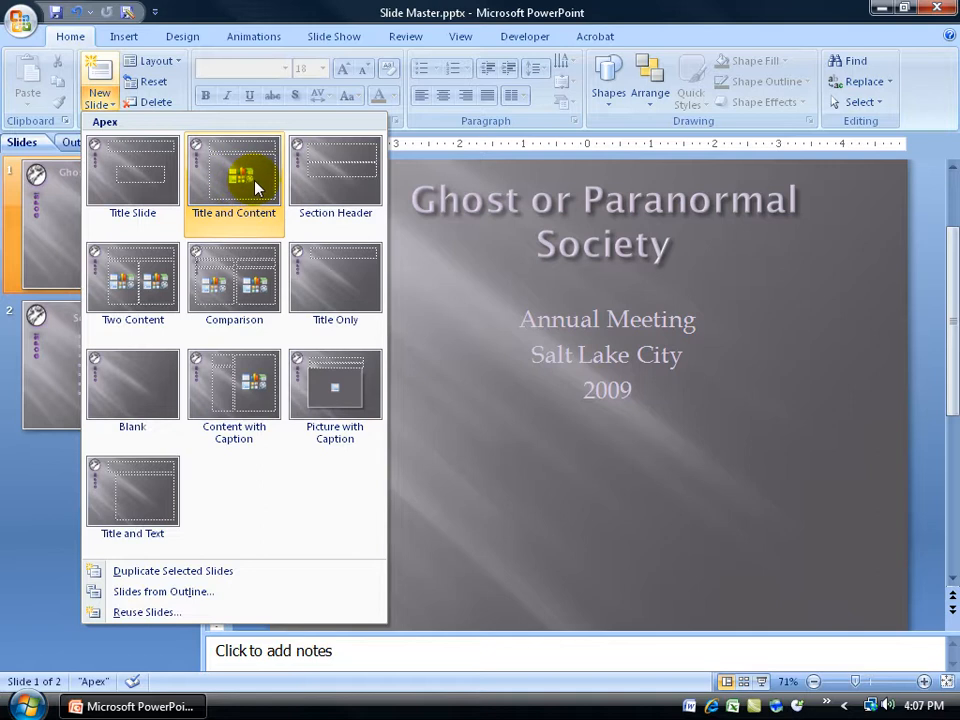
mouse_move(238, 178)
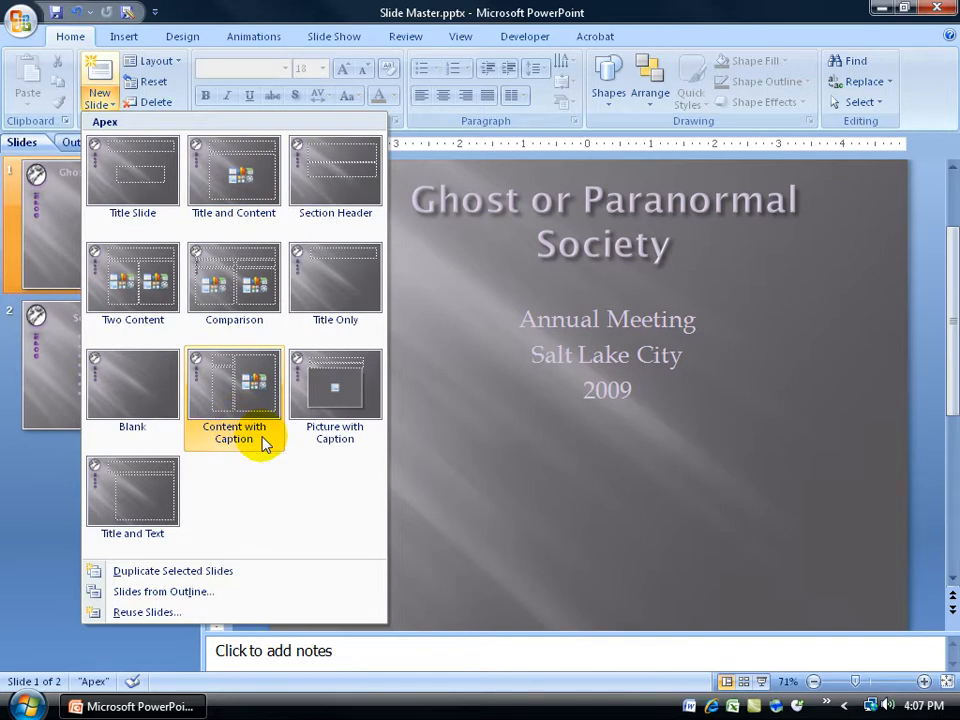
mouse_move(224, 395)
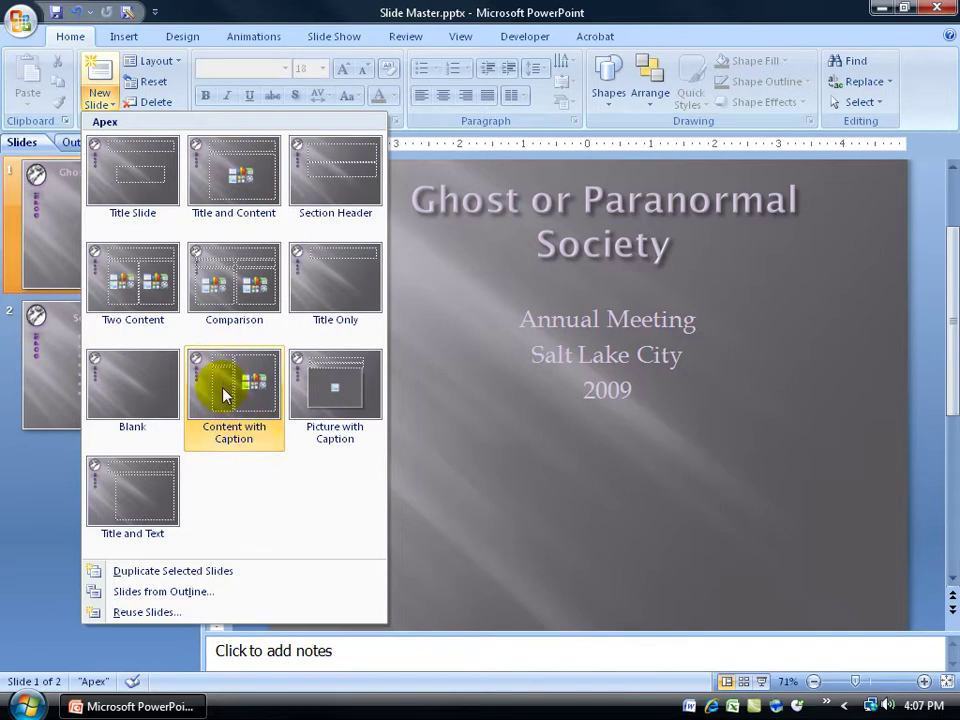
mouse_move(263, 402)
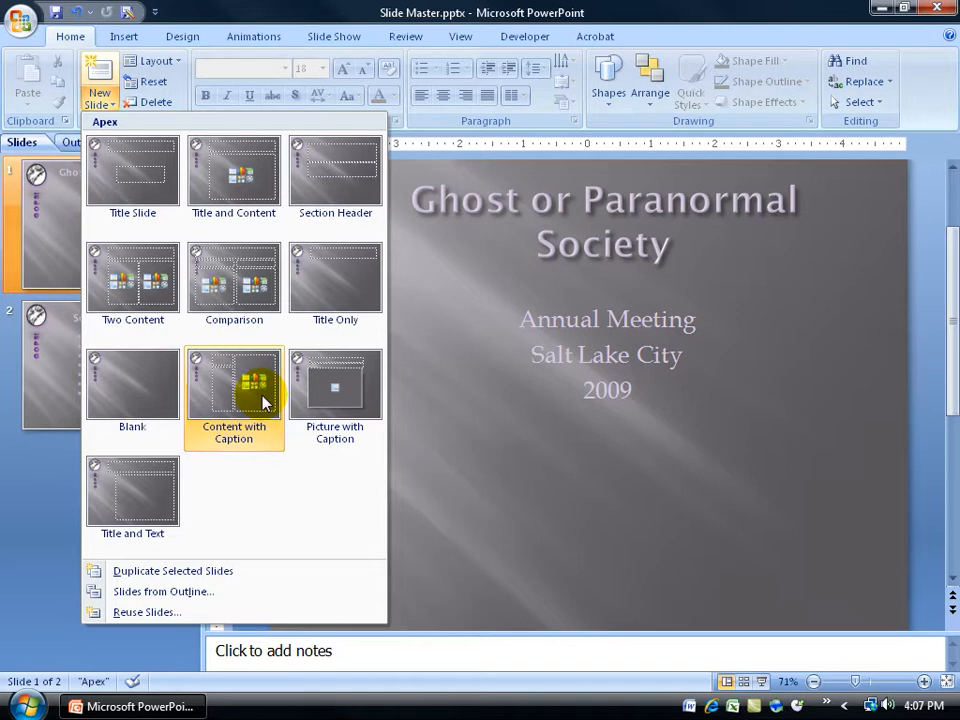
mouse_move(253, 370)
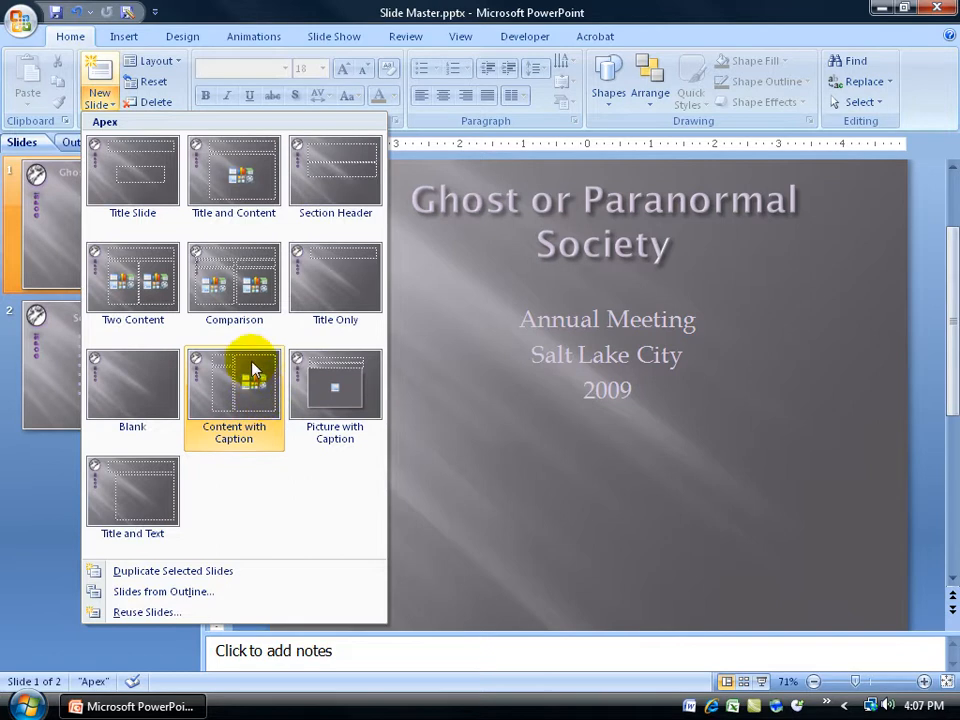
mouse_move(234, 165)
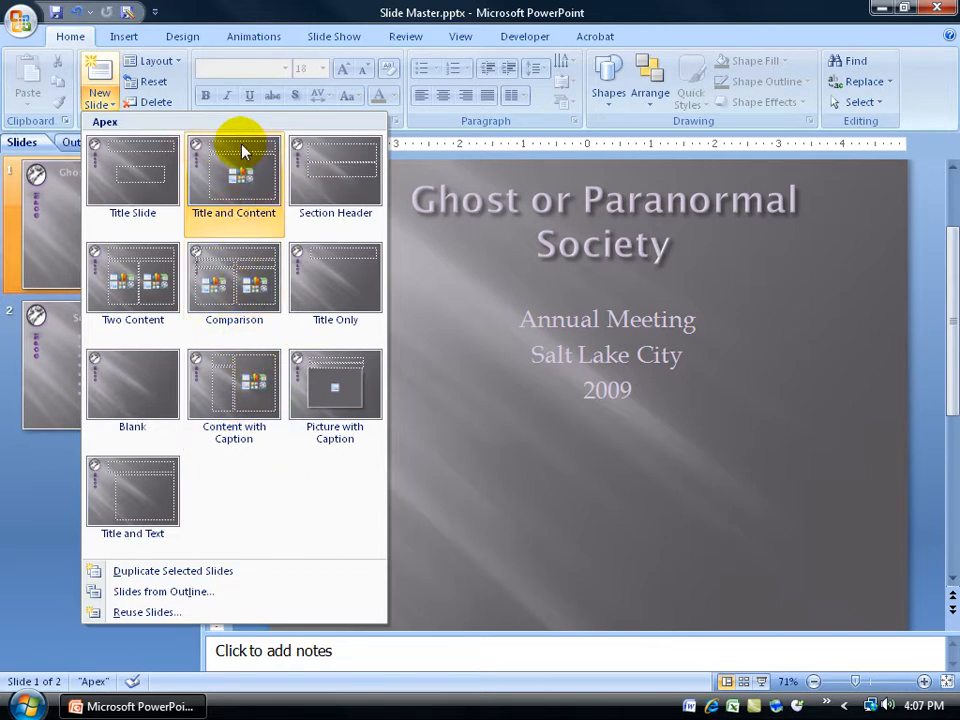
mouse_move(240, 200)
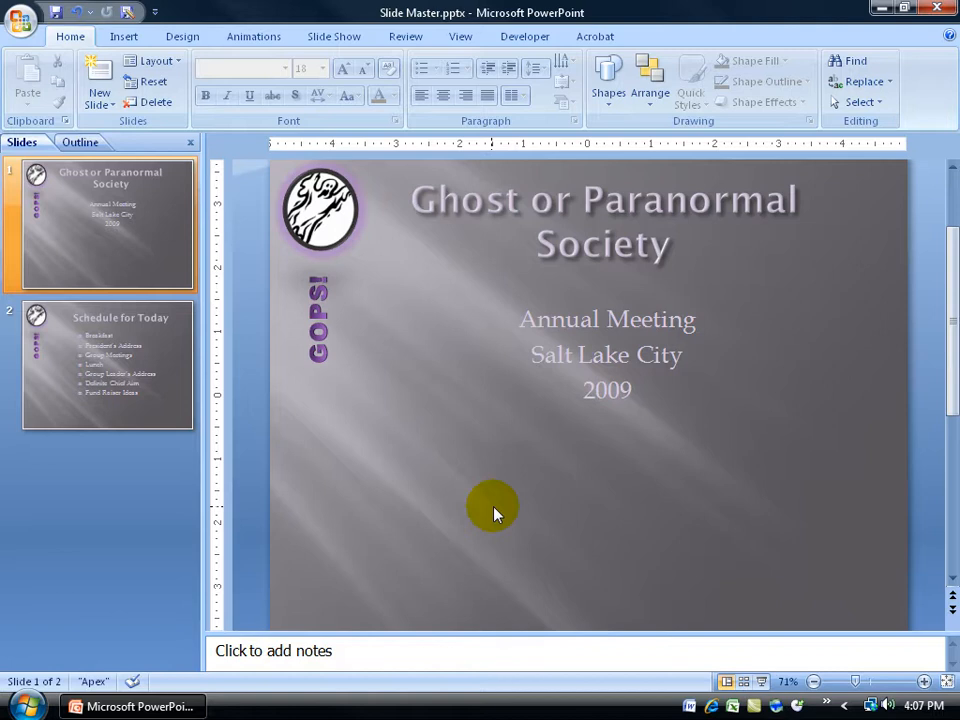
mouse_move(722, 678)
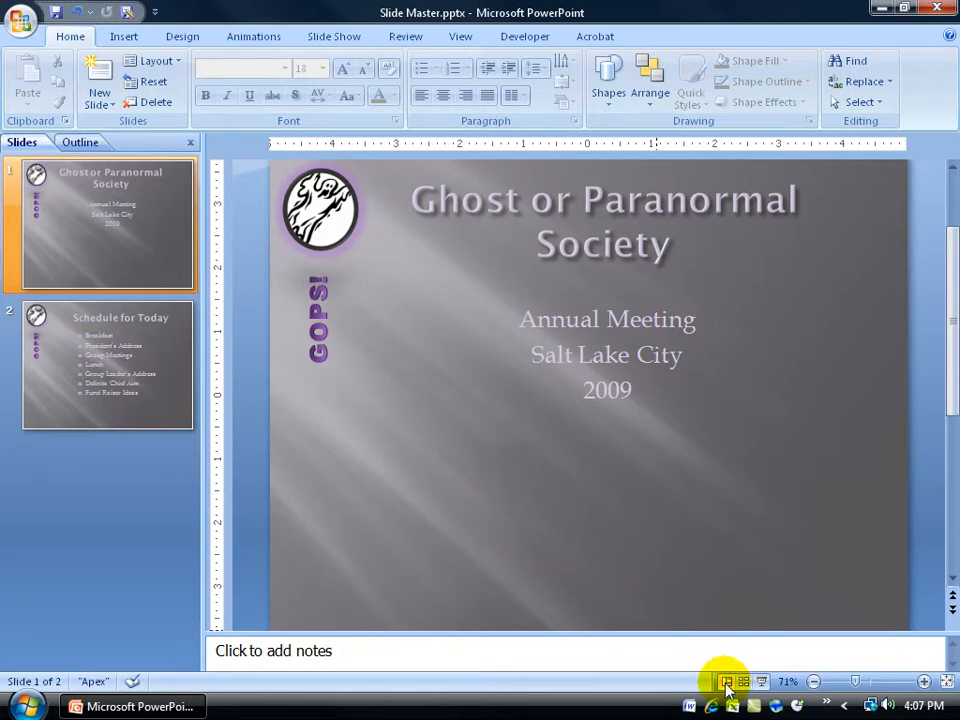
- Enter Slide Master view and select the main Apex slide master
click(725, 681)
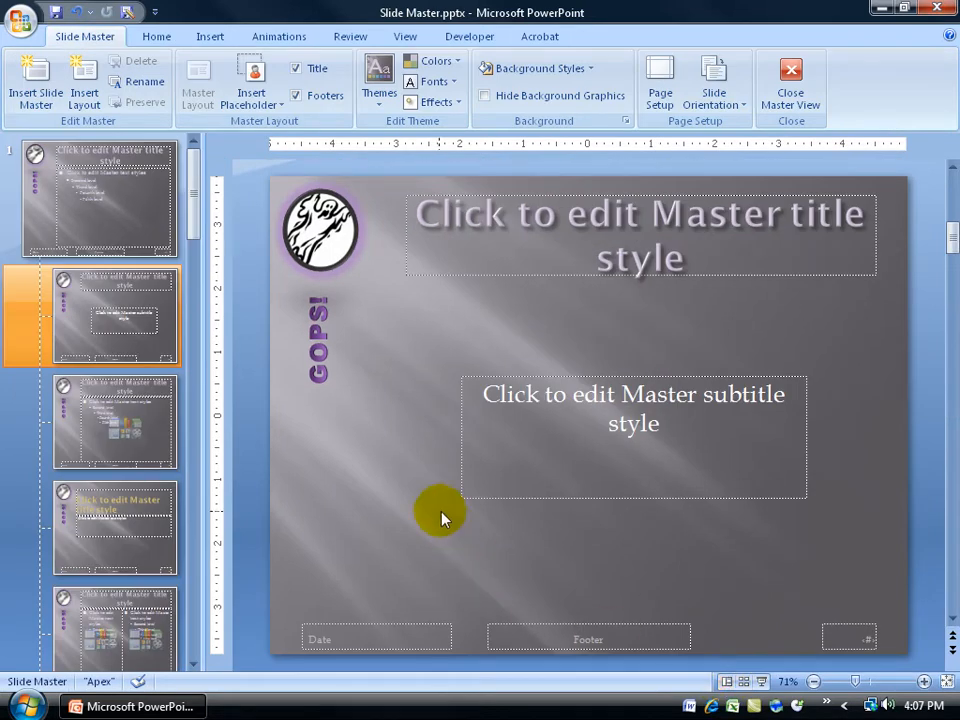
mouse_move(425, 495)
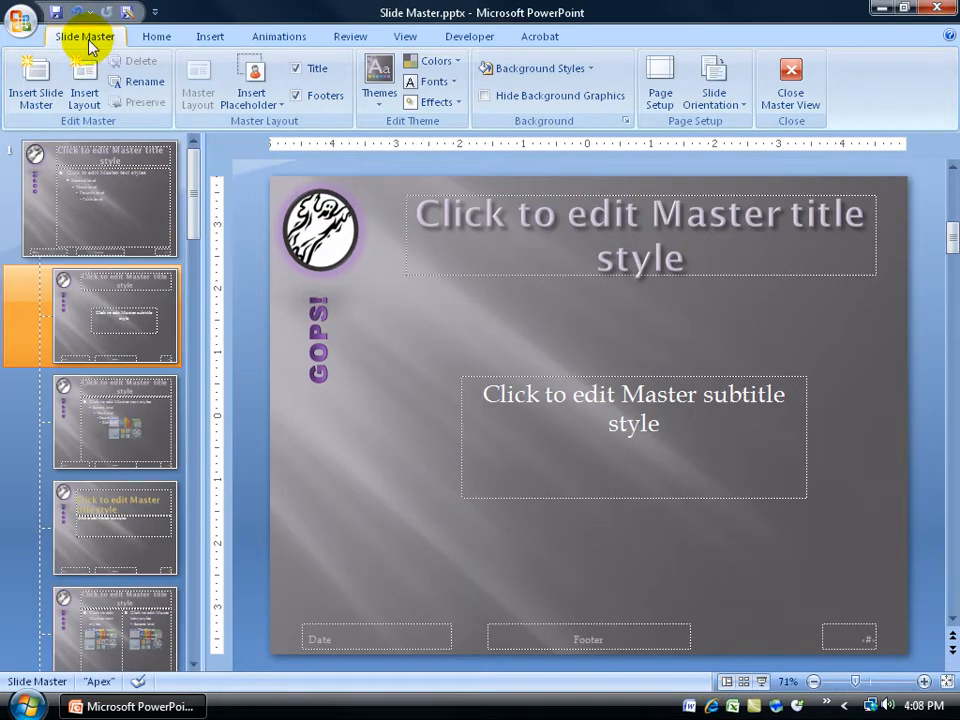
click(100, 195)
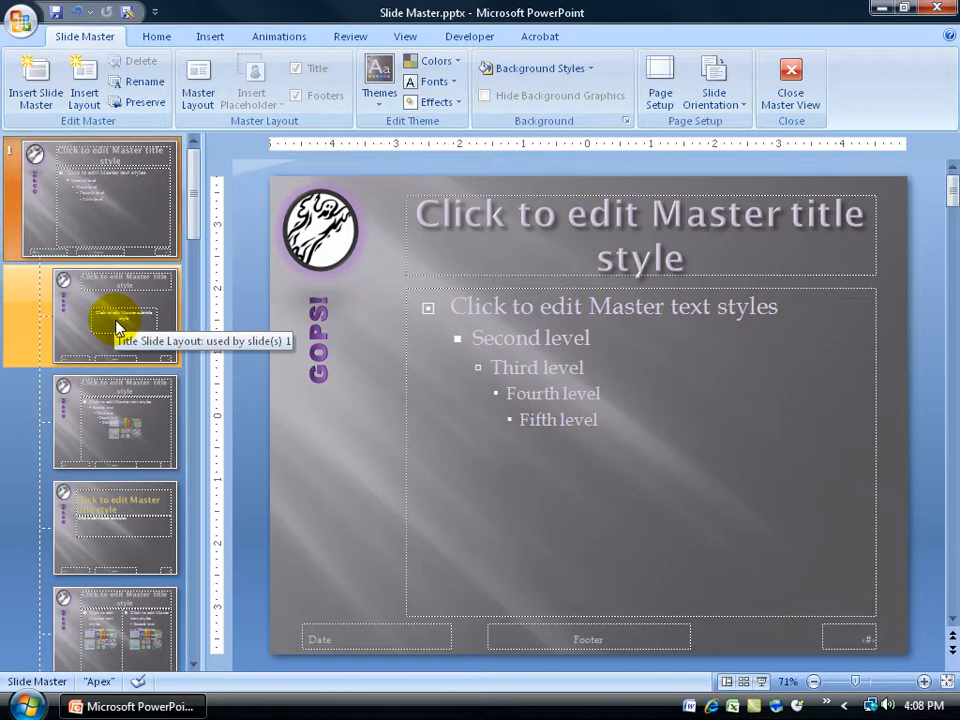
mouse_move(115, 420)
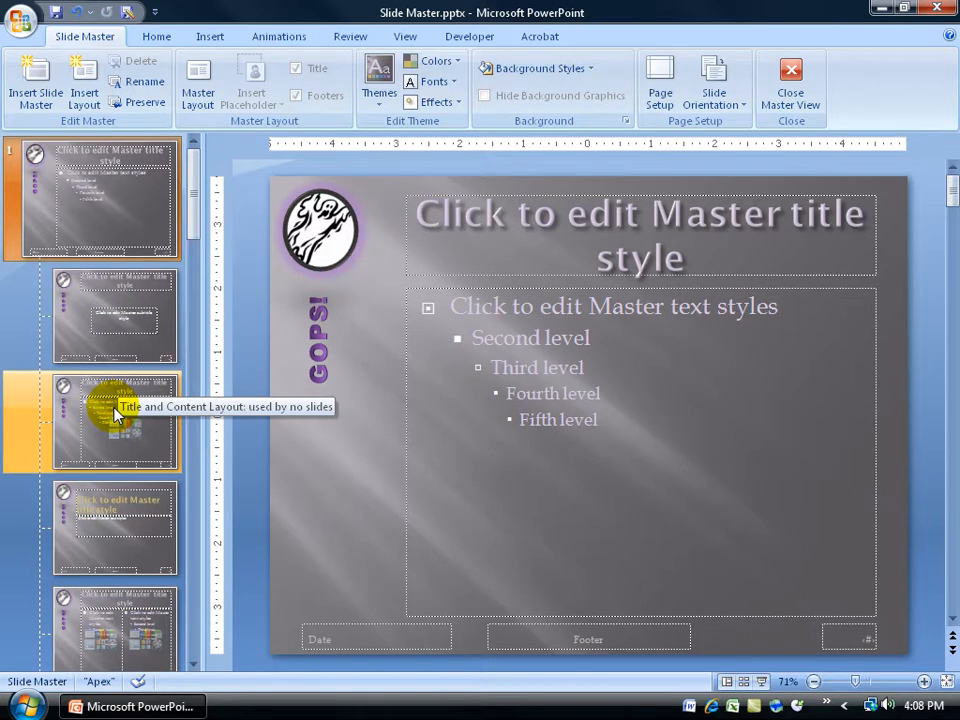
mouse_move(135, 163)
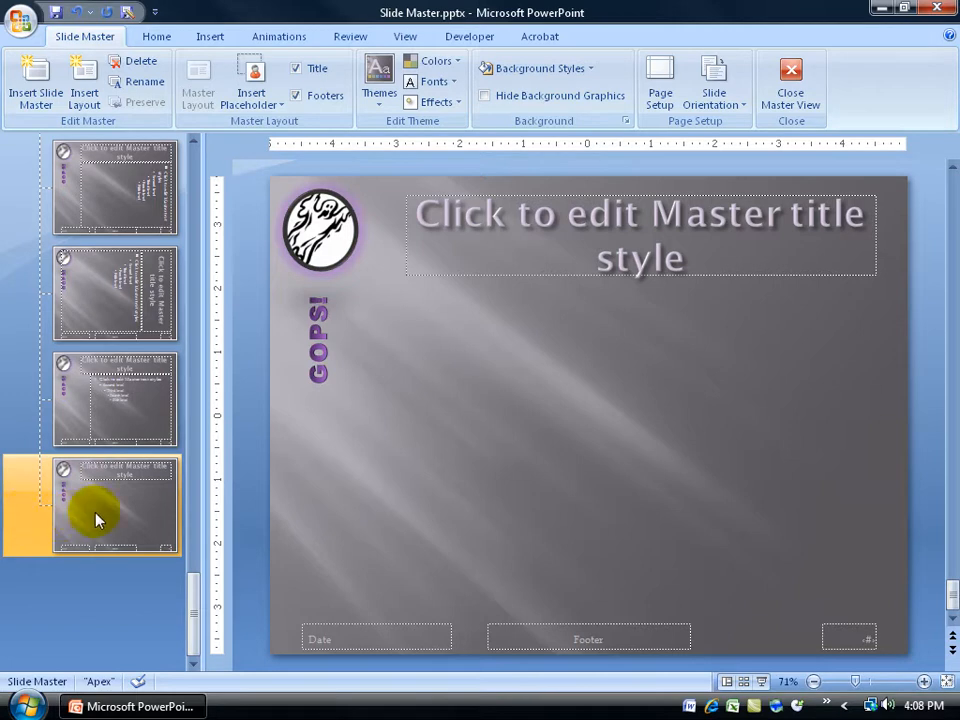
mouse_move(98, 518)
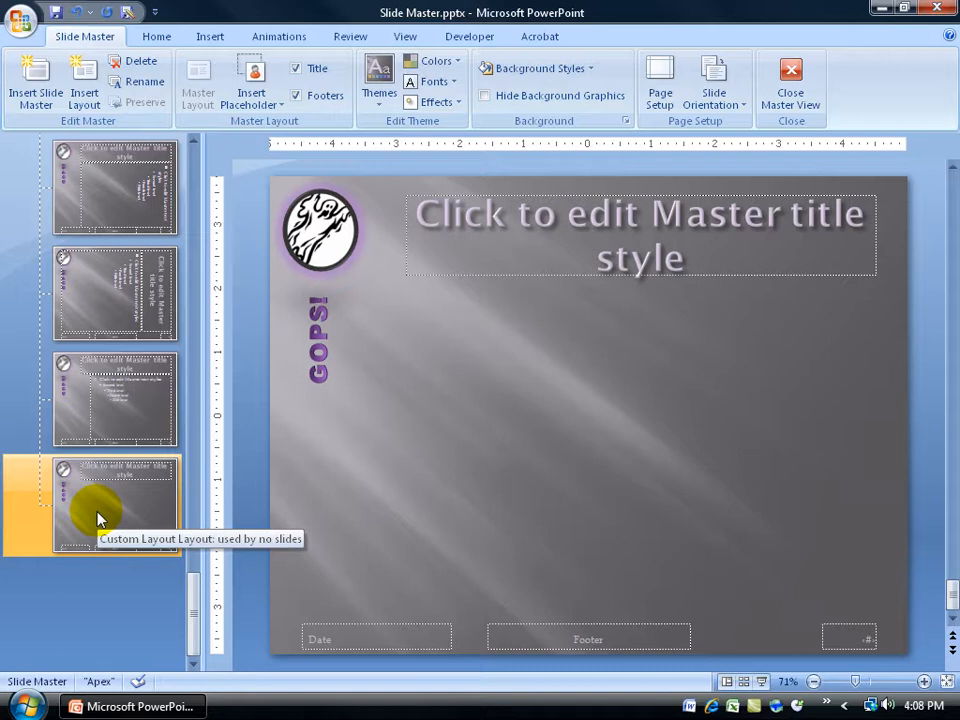
- Select the new Custom Layout and remove its title placeholder
click(100, 505)
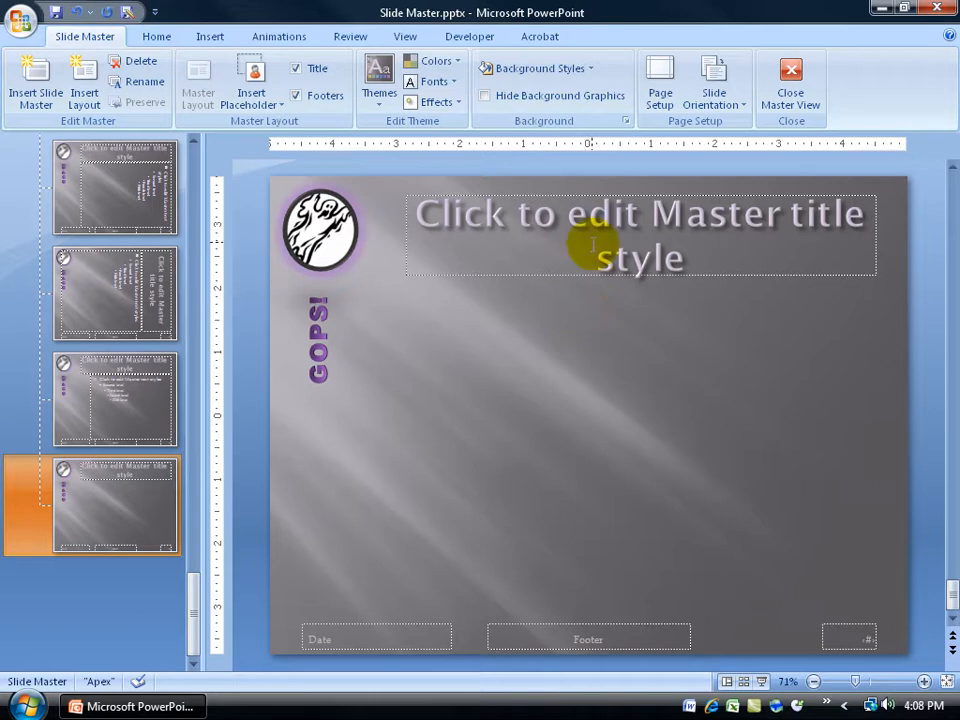
click(640, 235)
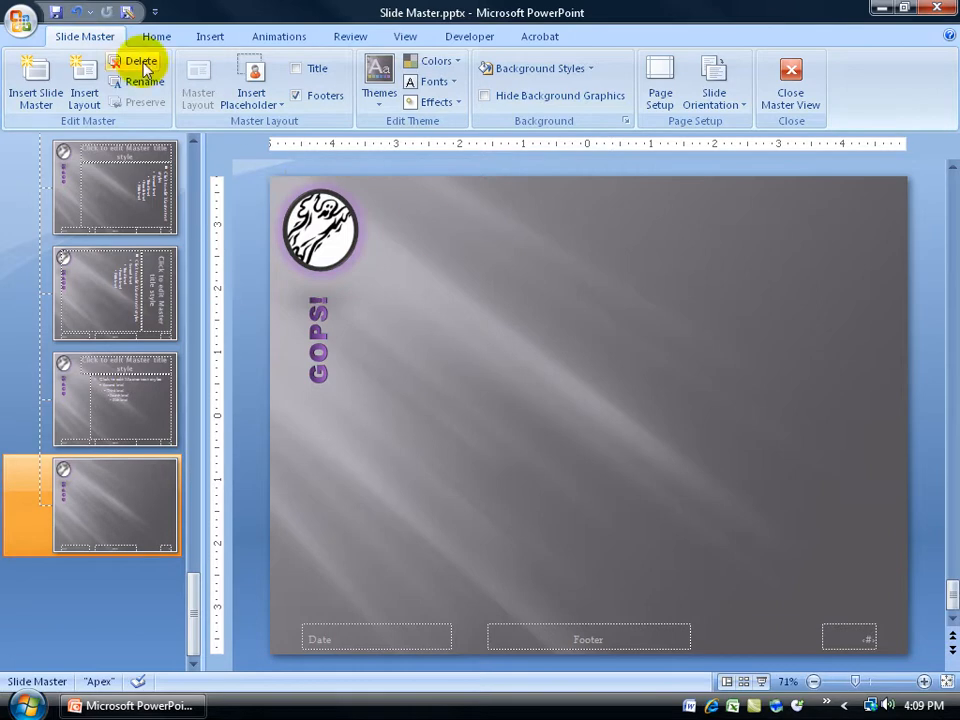
mouse_move(272, 135)
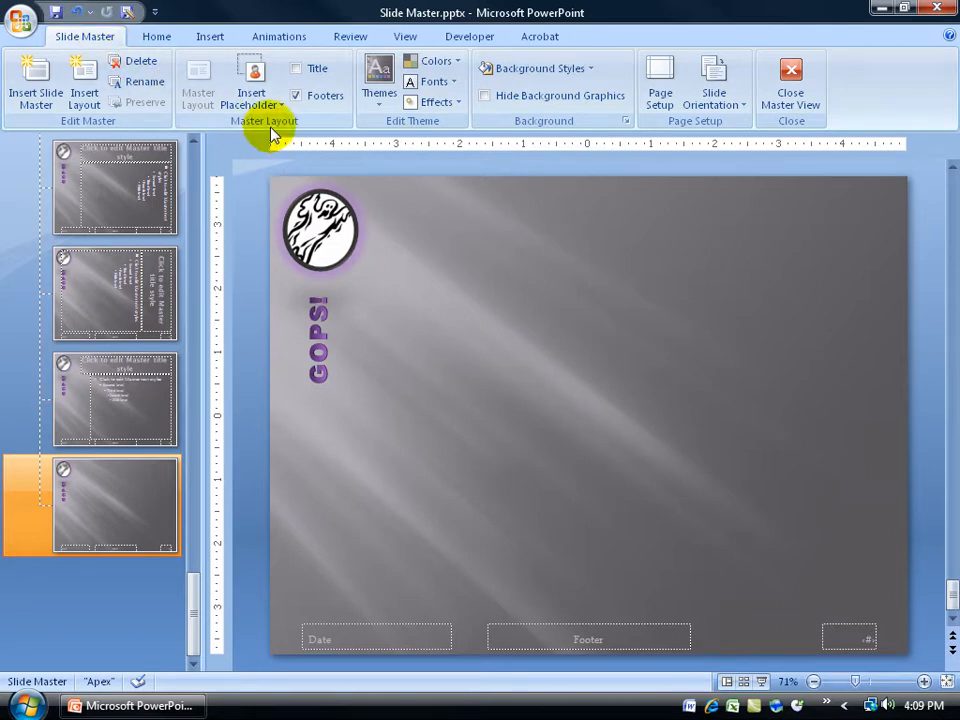
- Choose Text as the placeholder type from Insert Placeholder
click(252, 98)
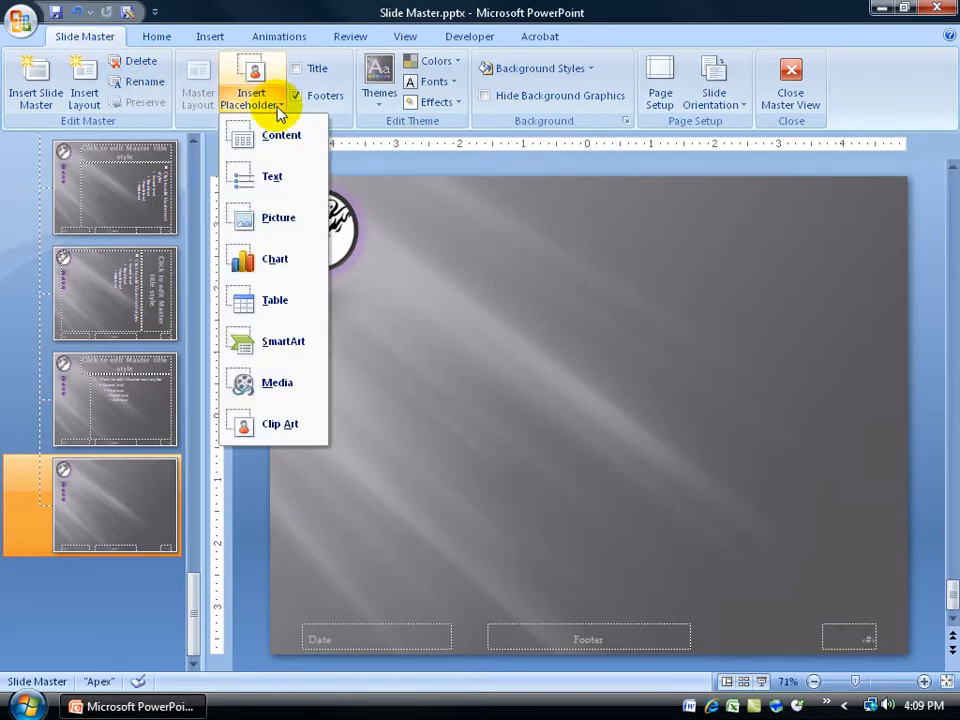
mouse_move(281, 135)
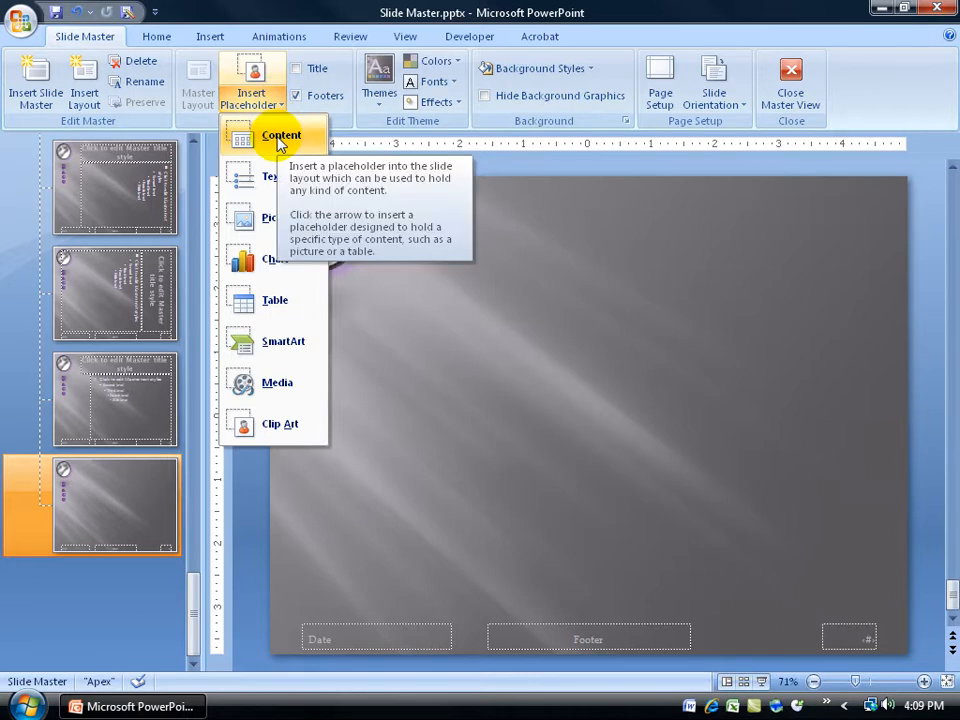
mouse_move(275, 260)
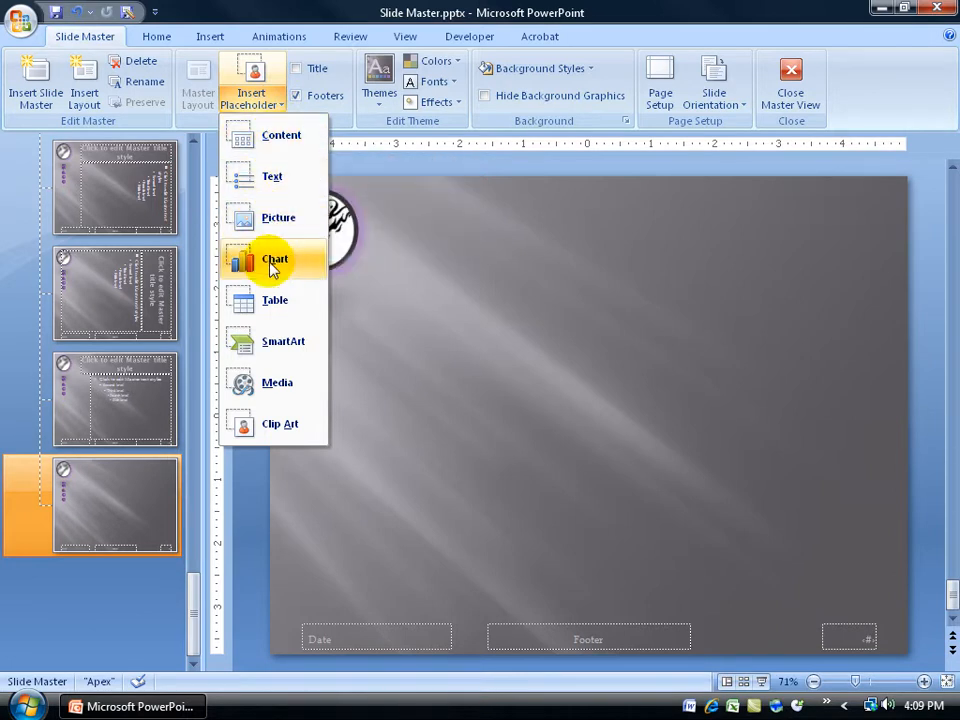
mouse_move(283, 341)
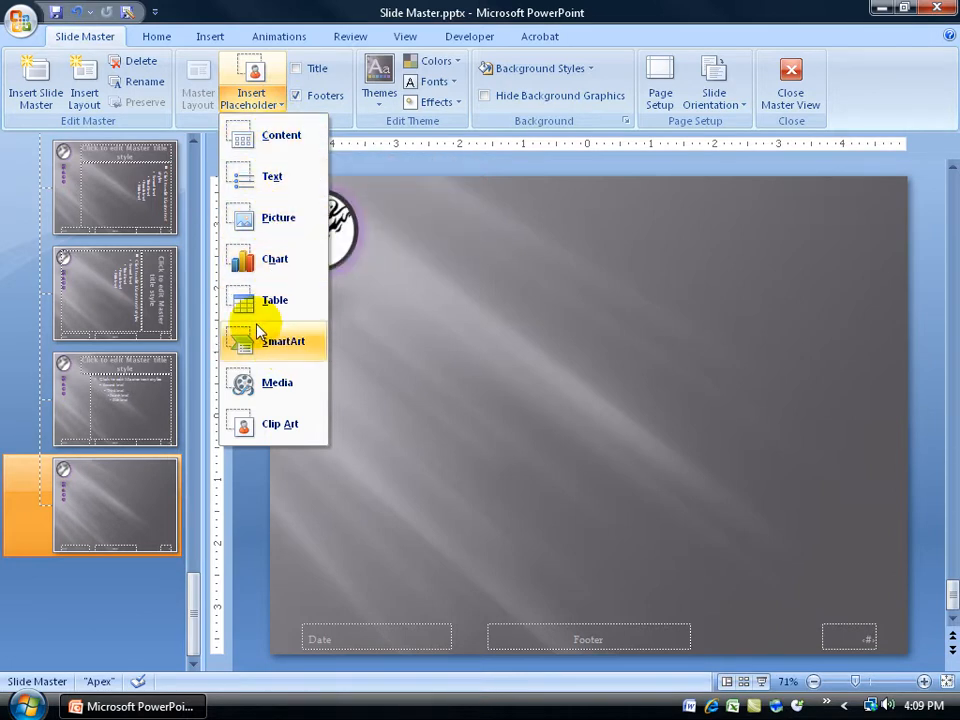
mouse_move(272, 176)
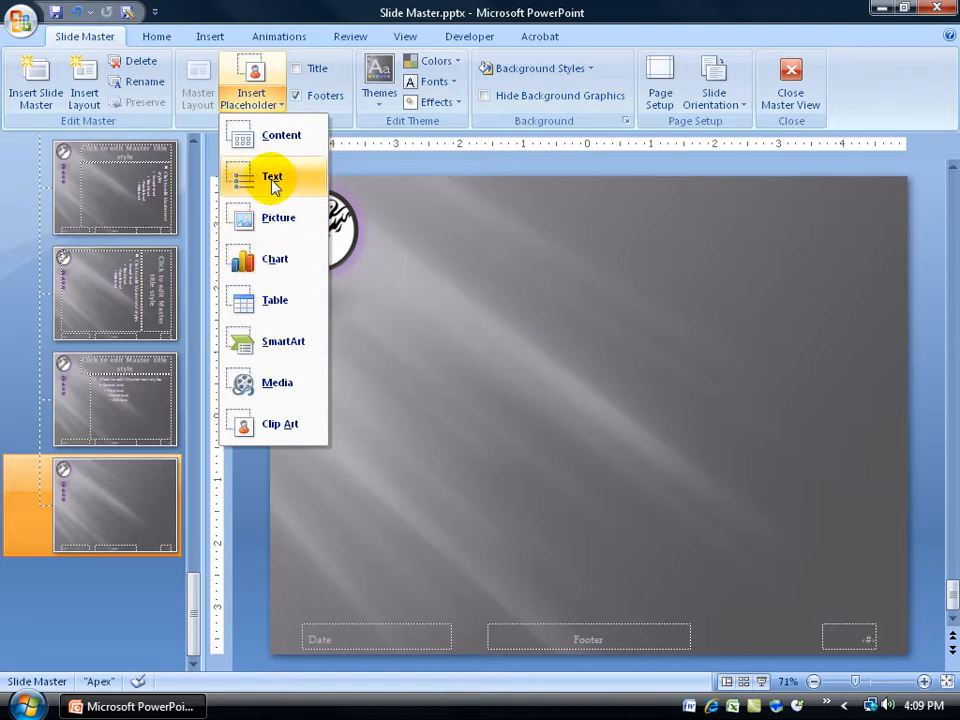
click(272, 176)
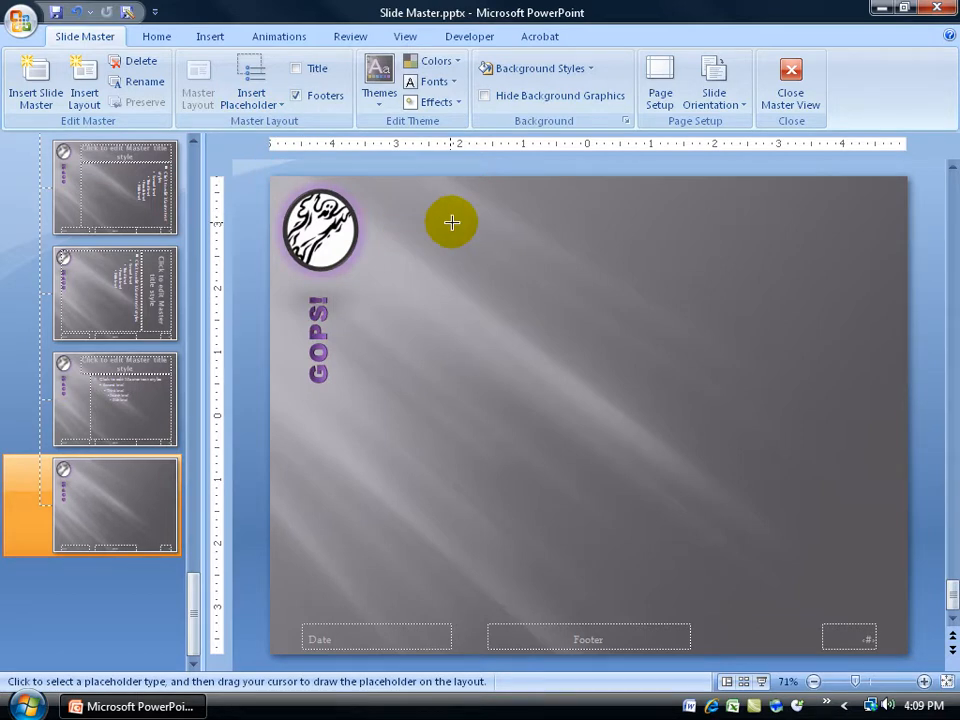
- Draw a text placeholder across the top and a content placeholder at lower left
drag(451, 222, 872, 374)
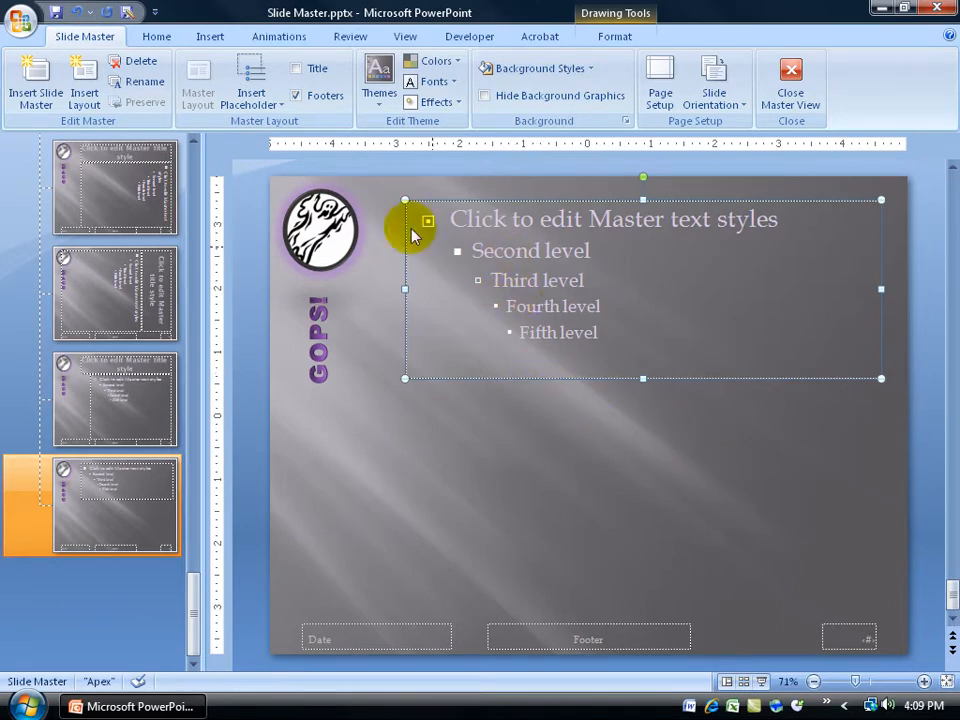
click(250, 75)
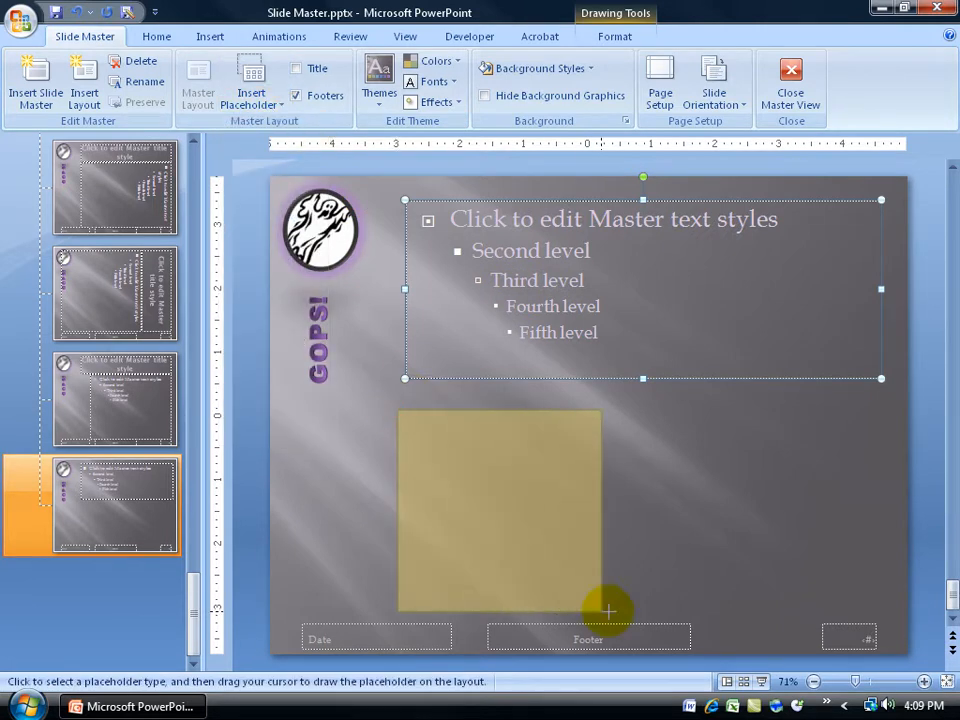
drag(397, 410, 637, 603)
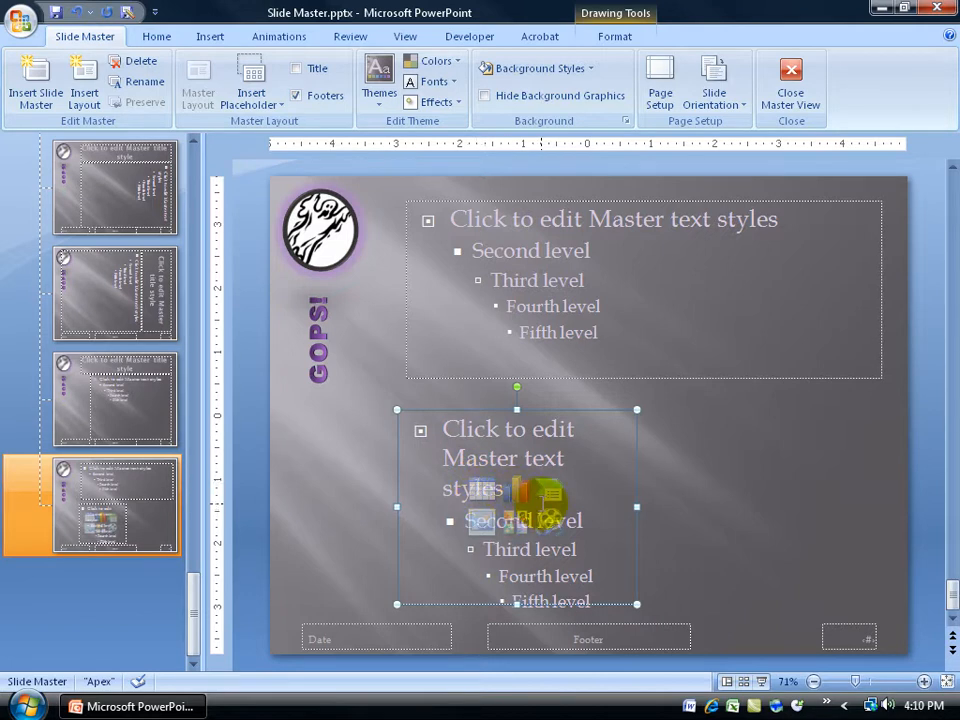
- Choose Clip Art from Insert Placeholder for the layout's lower right
click(251, 92)
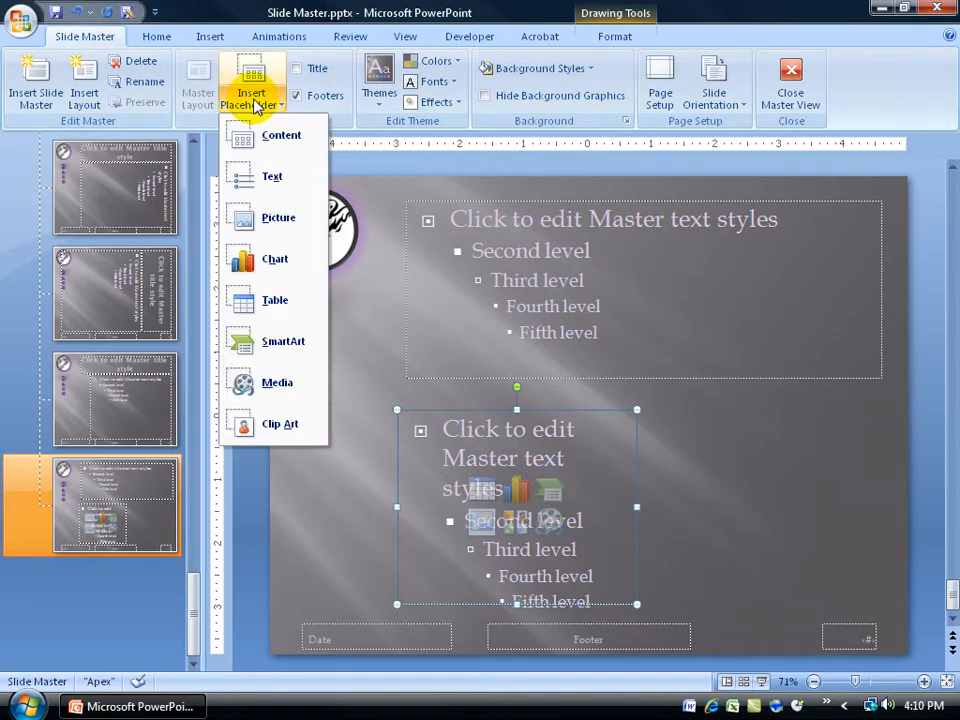
mouse_move(279, 424)
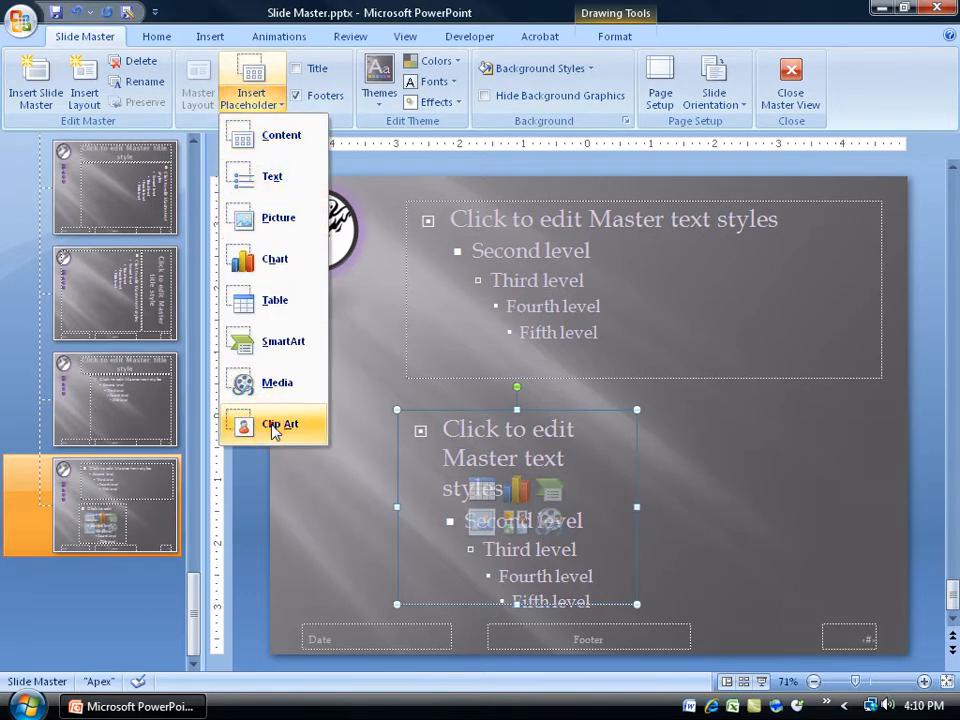
click(280, 424)
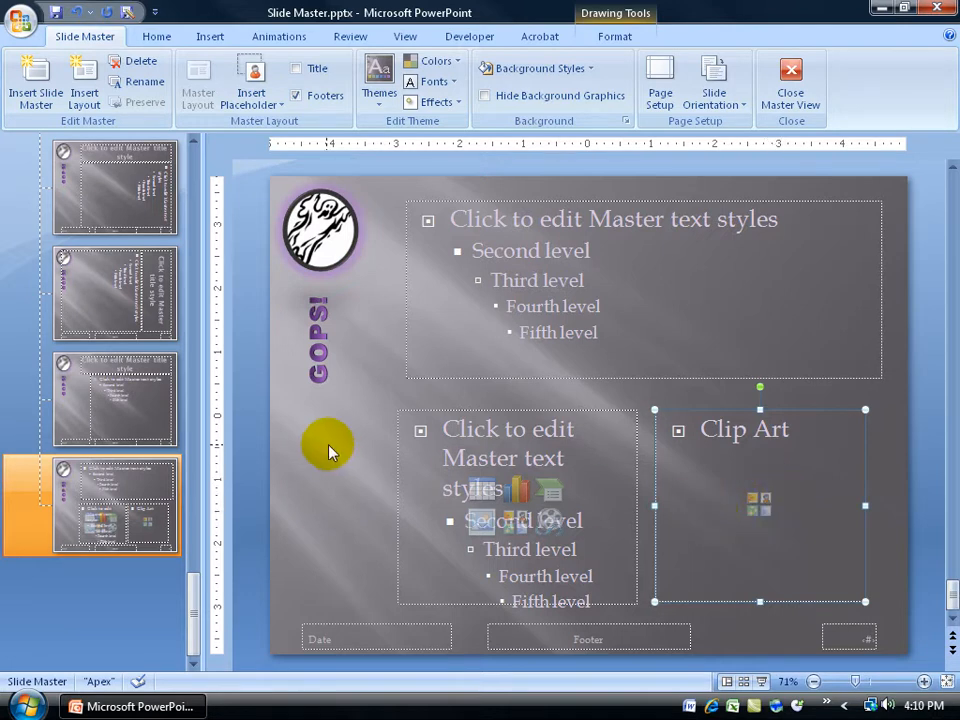
mouse_move(140, 505)
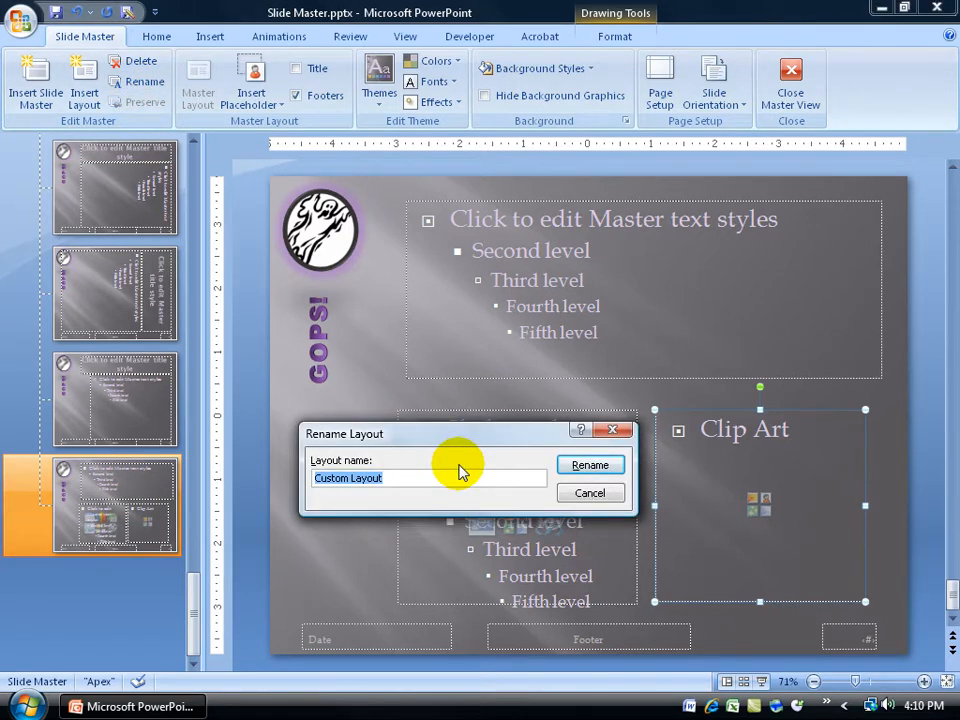
mouse_move(648, 285)
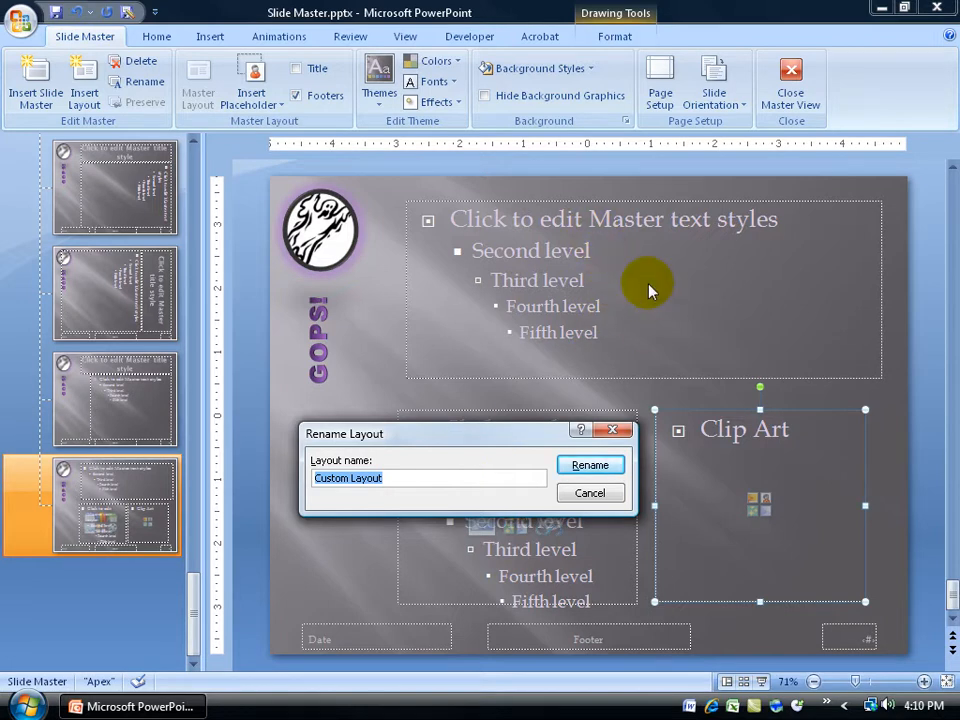
mouse_move(650, 548)
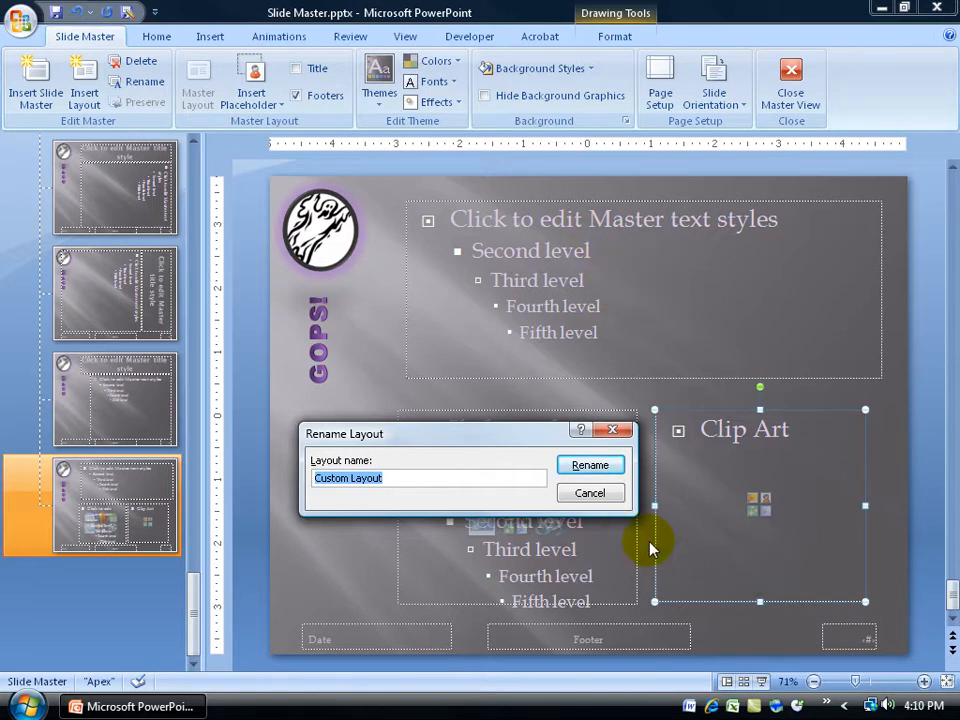
- Name the custom layout 'Text and 2 Content' and confirm the rename
text(Text and 2 Content)
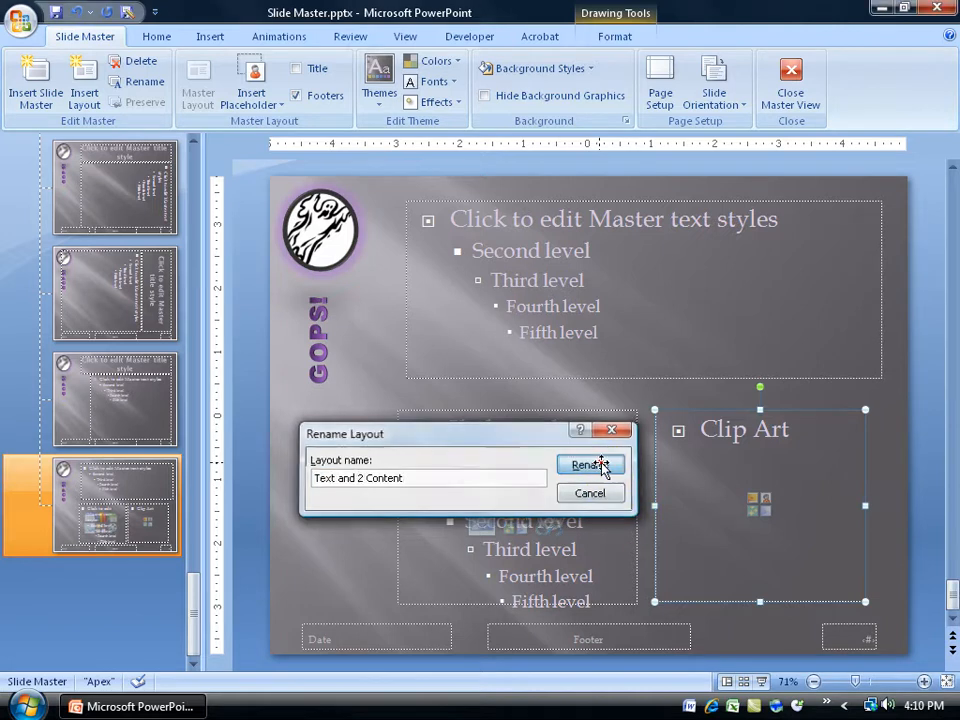
click(590, 465)
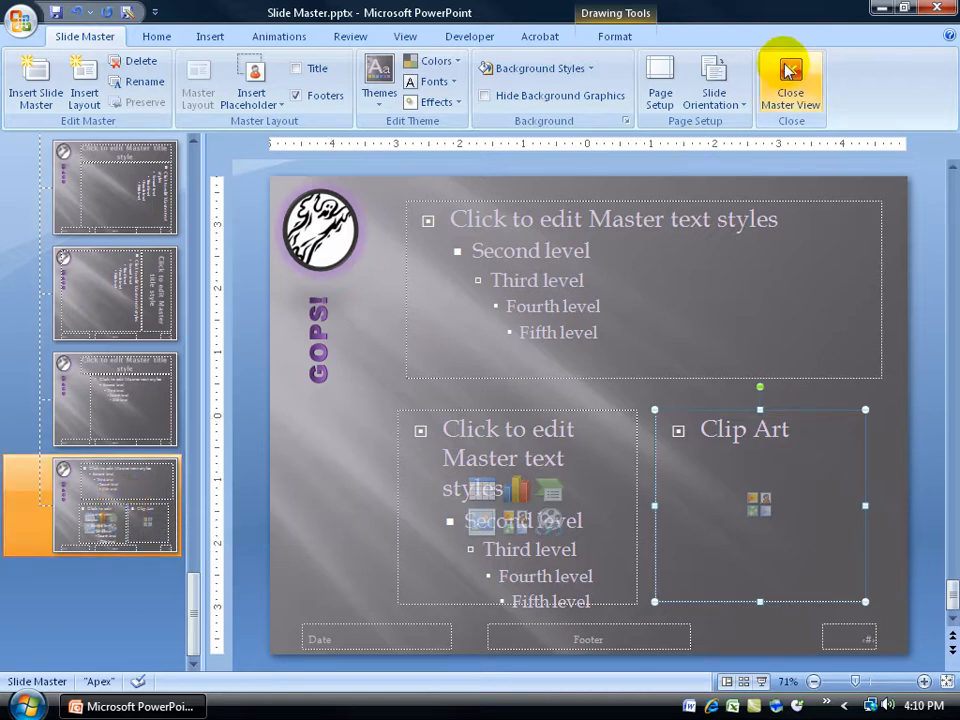
- Close Master View and add a Text and 2 Content slide as slide 2
click(790, 80)
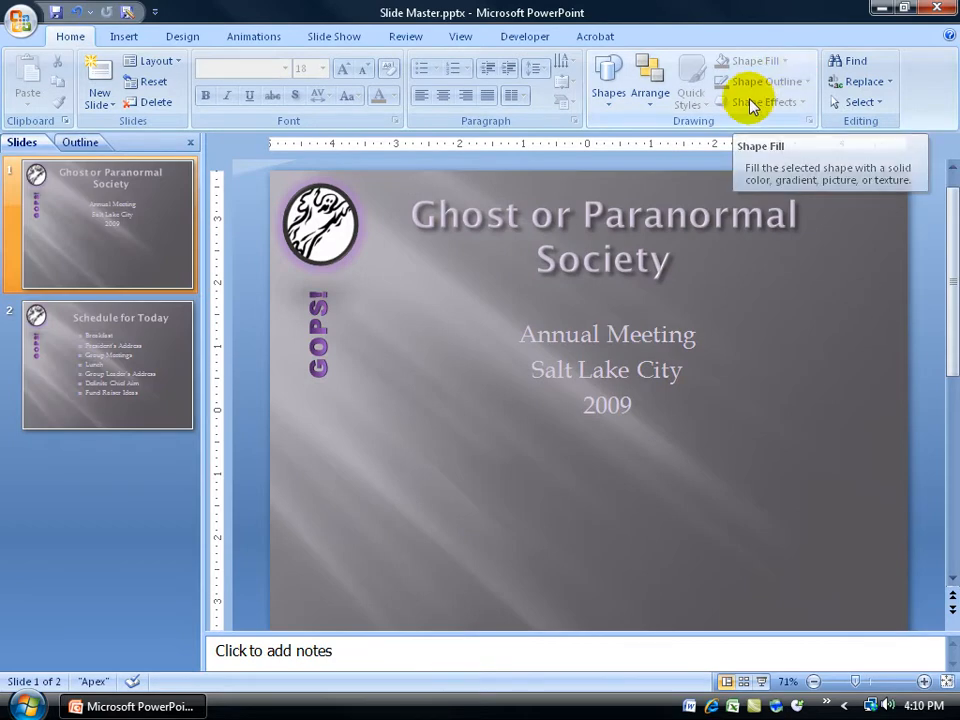
mouse_move(406, 356)
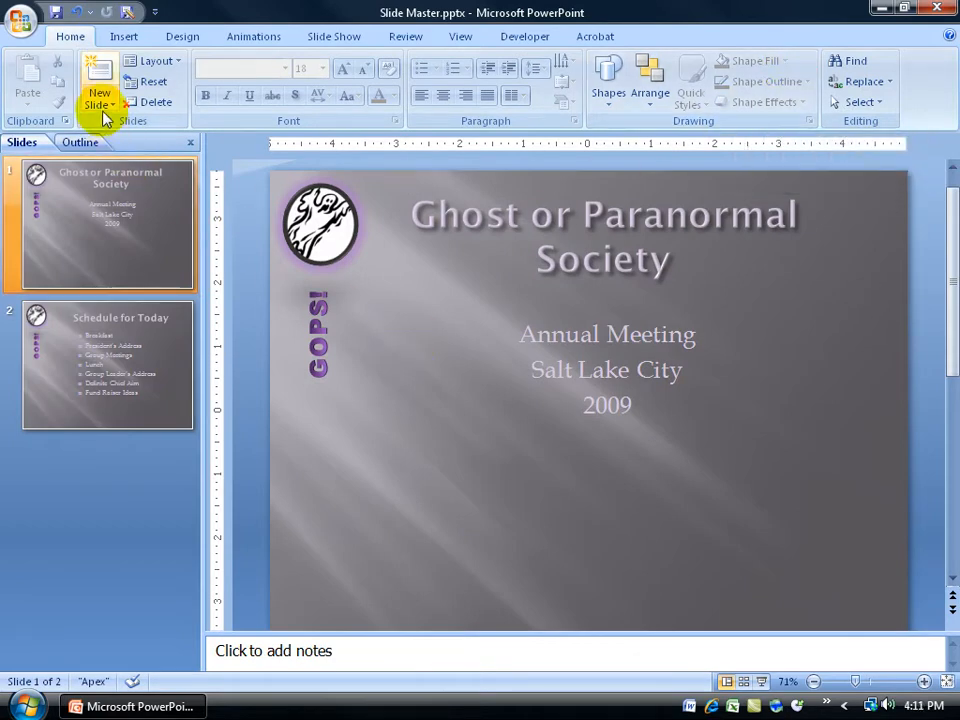
click(99, 98)
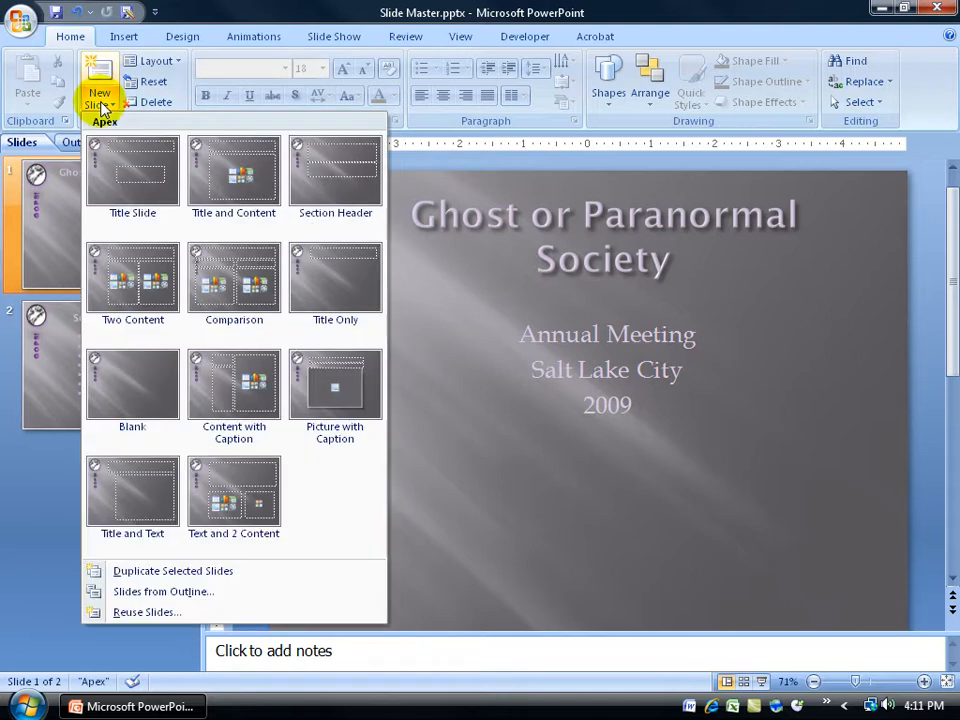
mouse_move(234, 490)
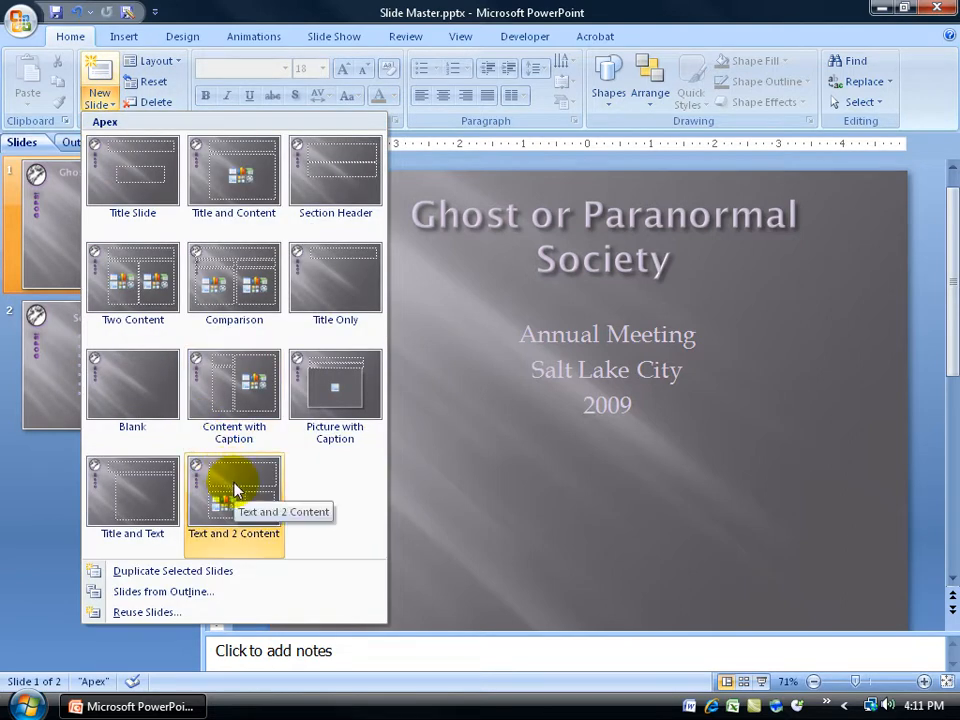
click(233, 490)
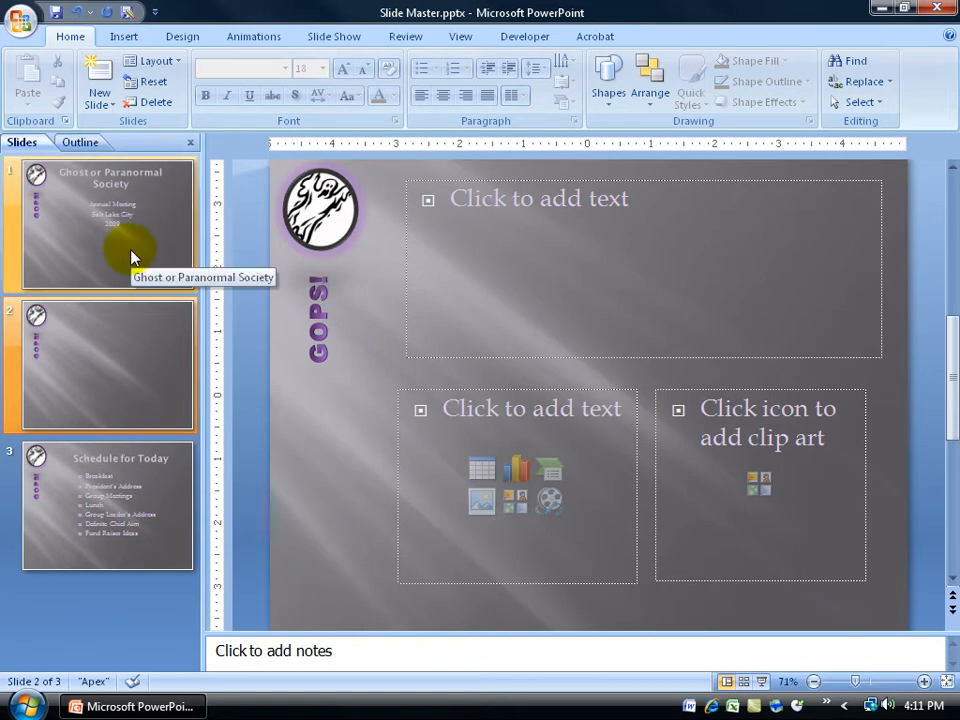
mouse_move(155, 517)
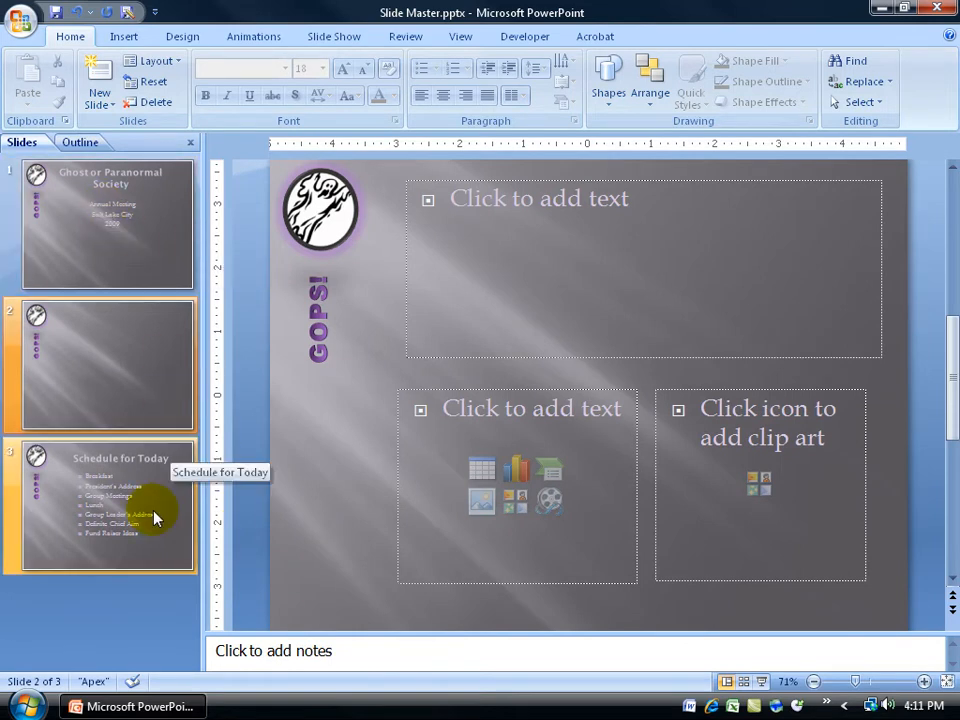
- Select the content placeholder and start a 'trend' clip art search for the right placeholder
click(540, 198)
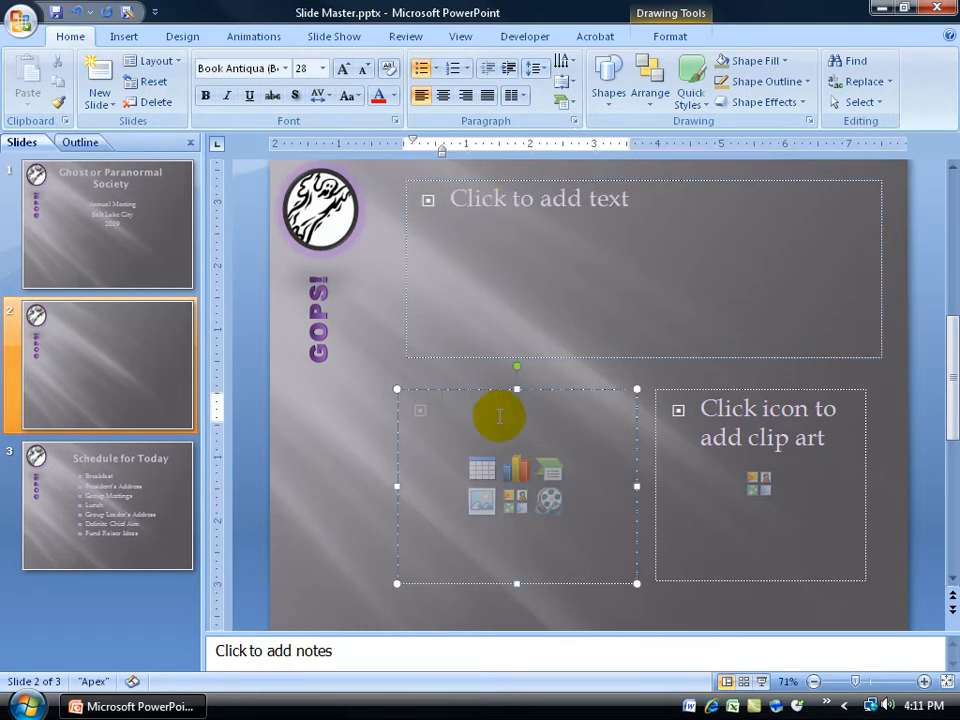
mouse_move(516, 470)
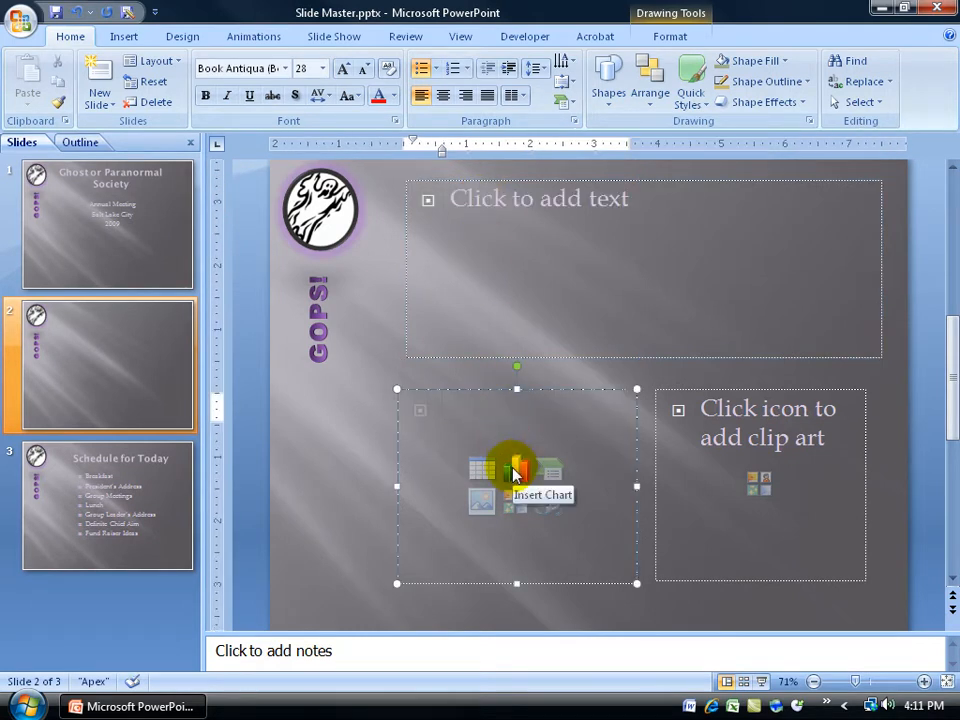
mouse_move(553, 470)
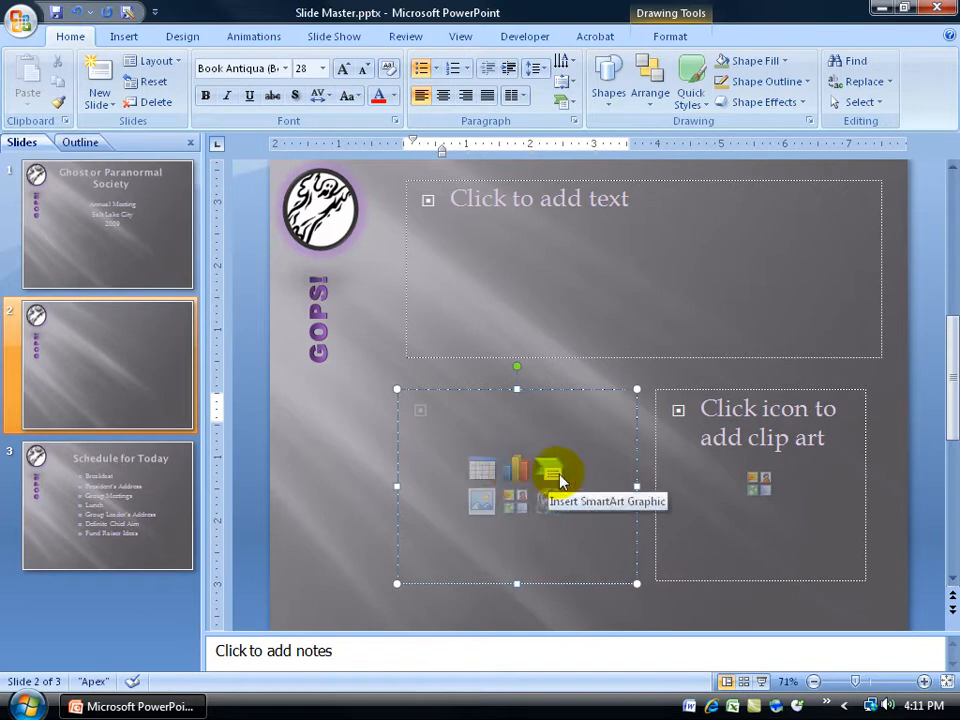
click(759, 481)
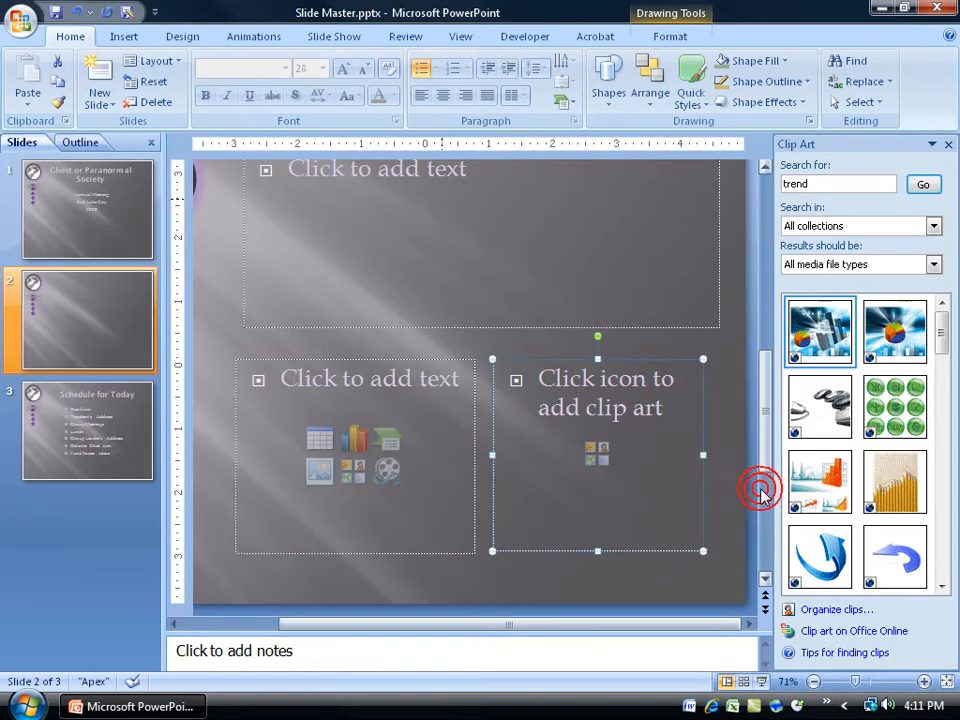
mouse_move(890, 255)
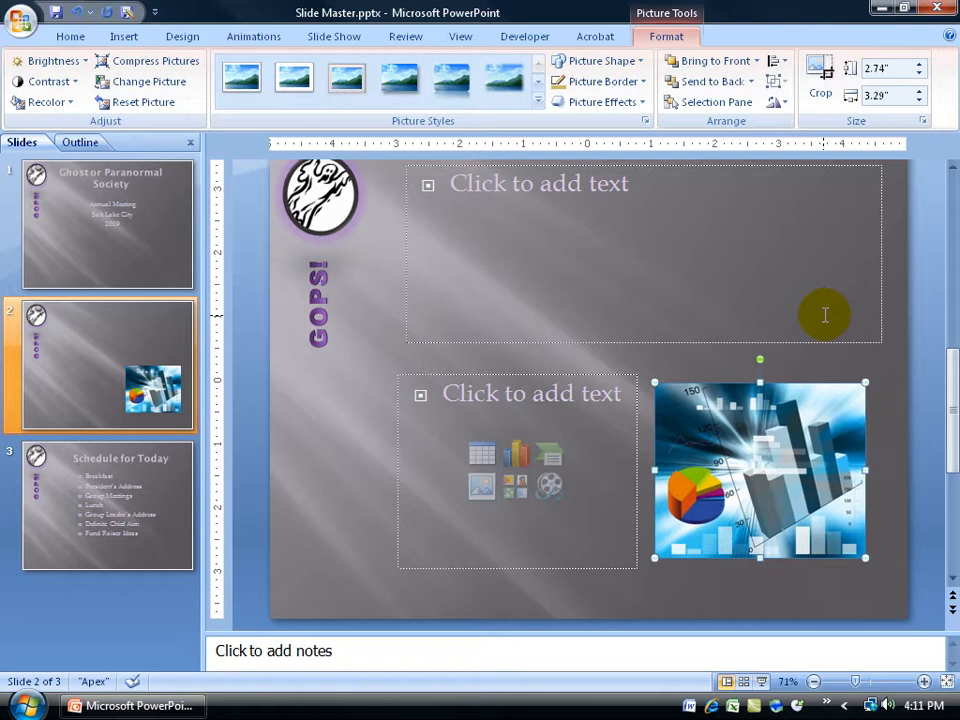
mouse_move(395, 350)
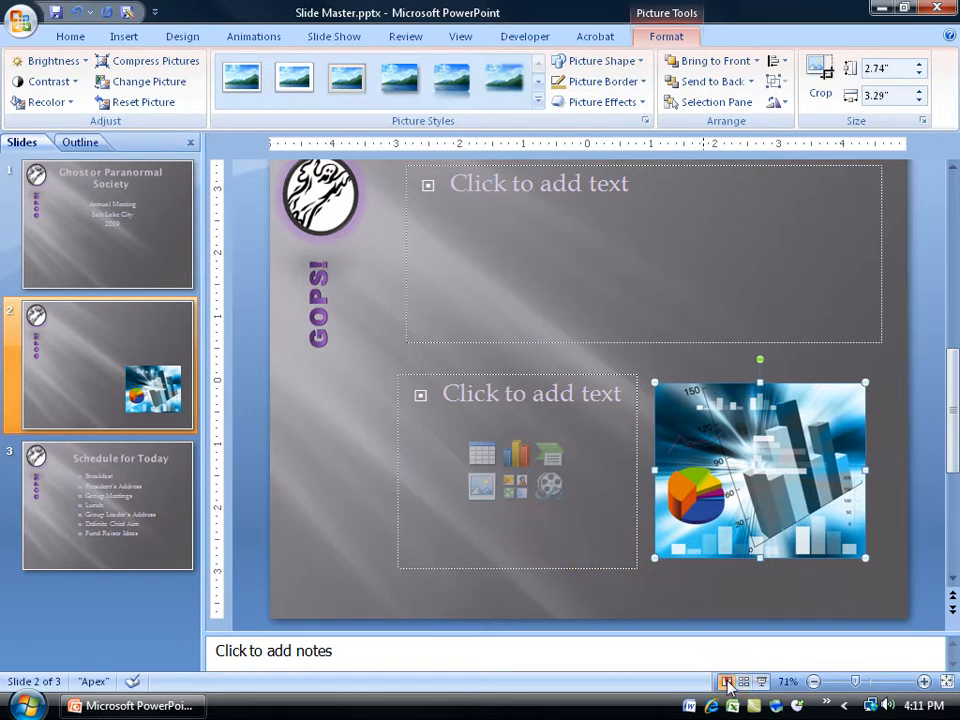
- Go back to Slide Master view from the finished slide 2
click(727, 681)
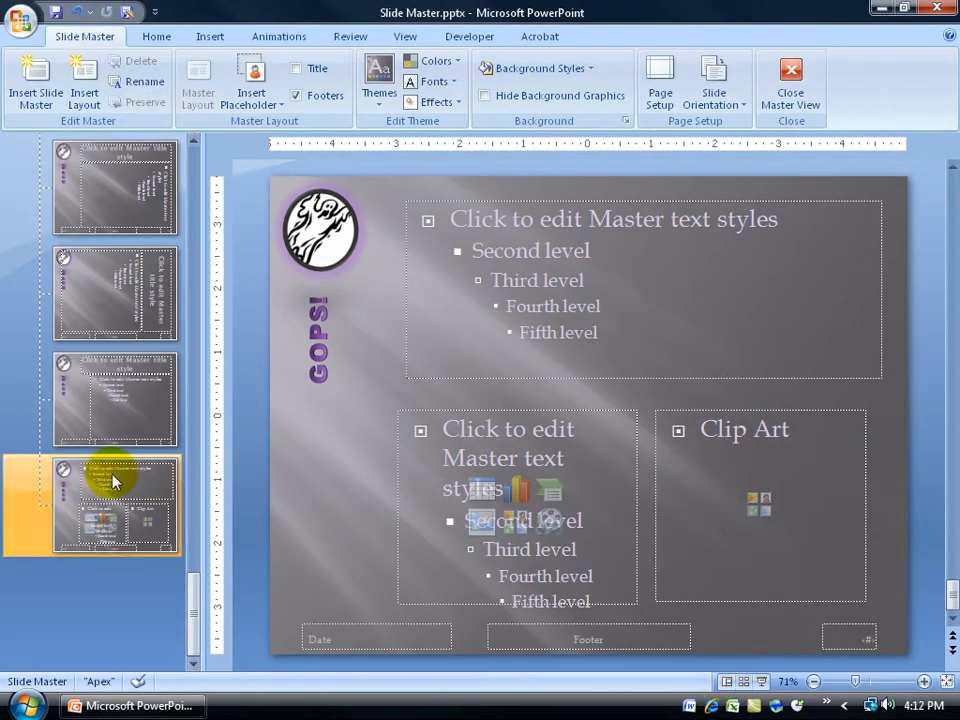
mouse_move(115, 490)
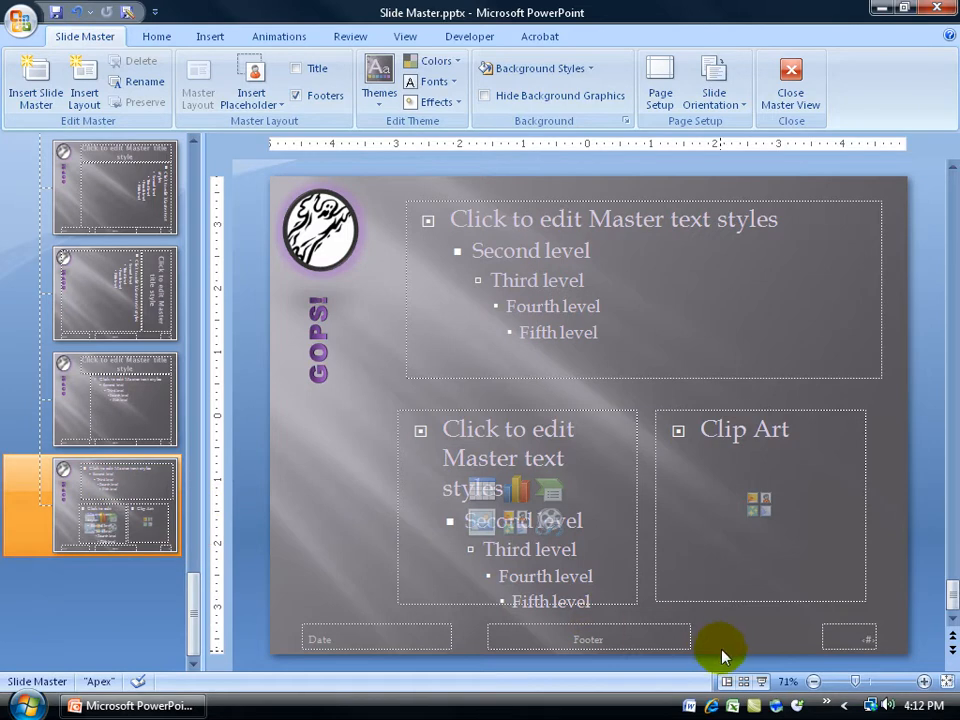
- Delete the clip art slide, then check the master that Text and 2 Content is unused
click(727, 681)
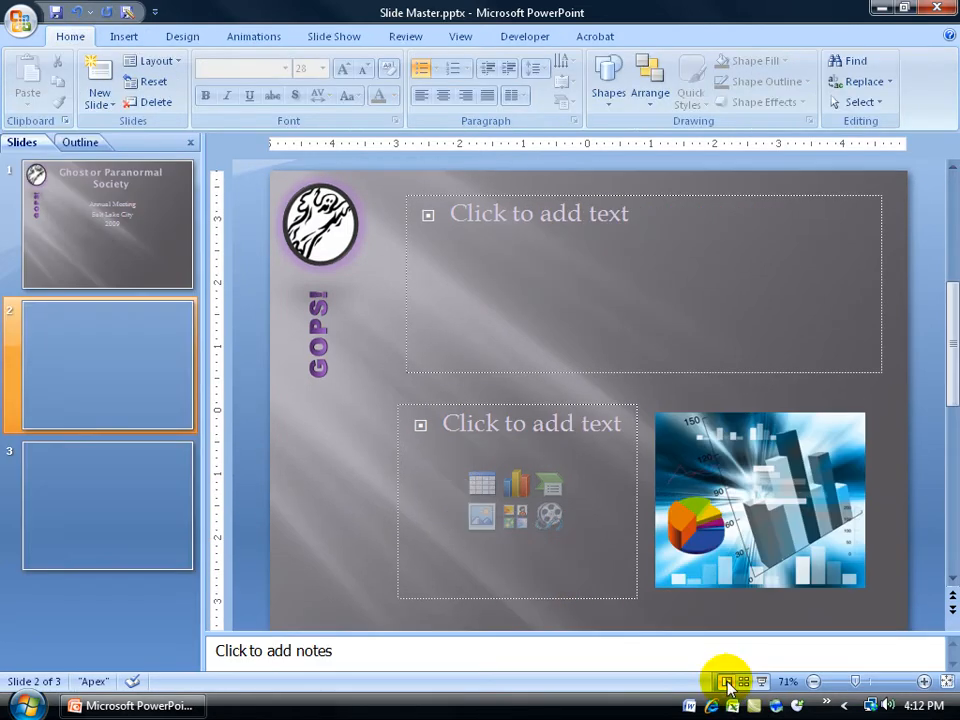
mouse_move(45, 345)
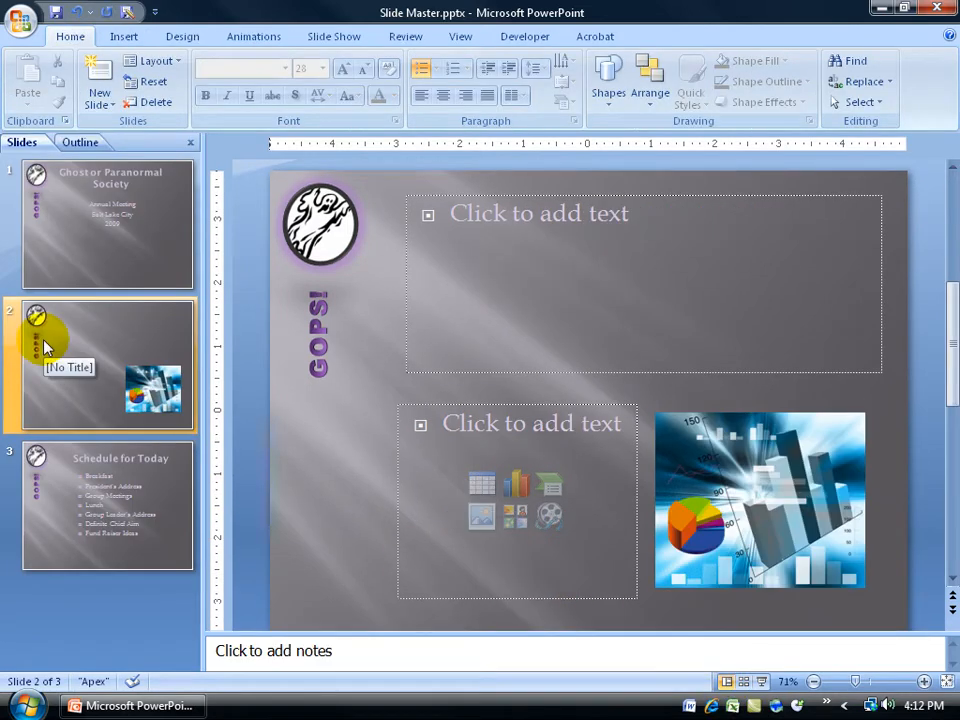
right_click(45, 350)
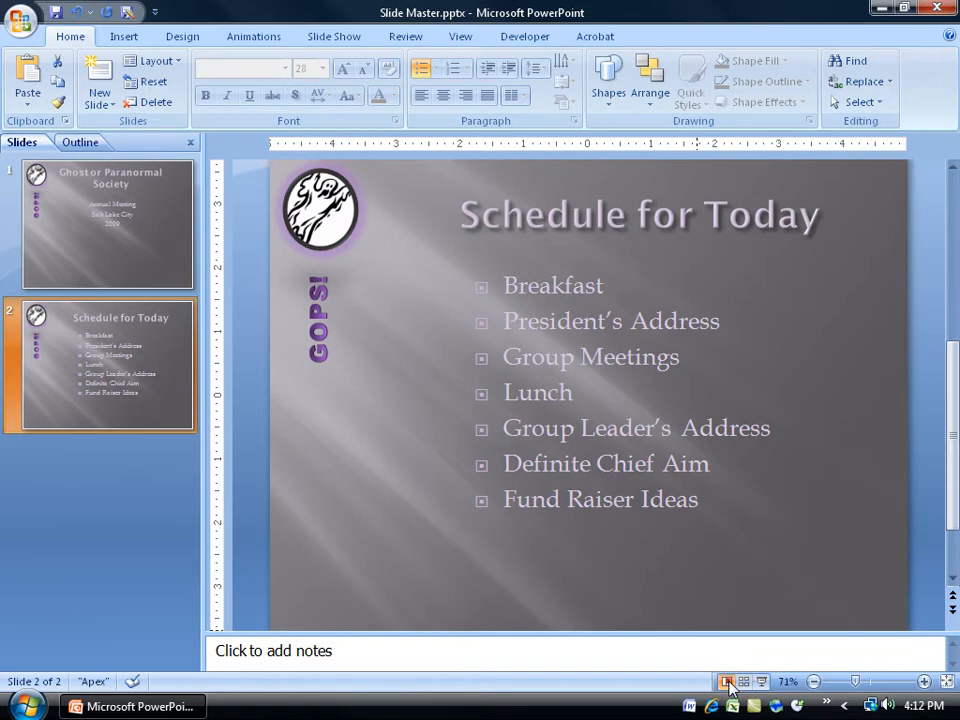
click(727, 681)
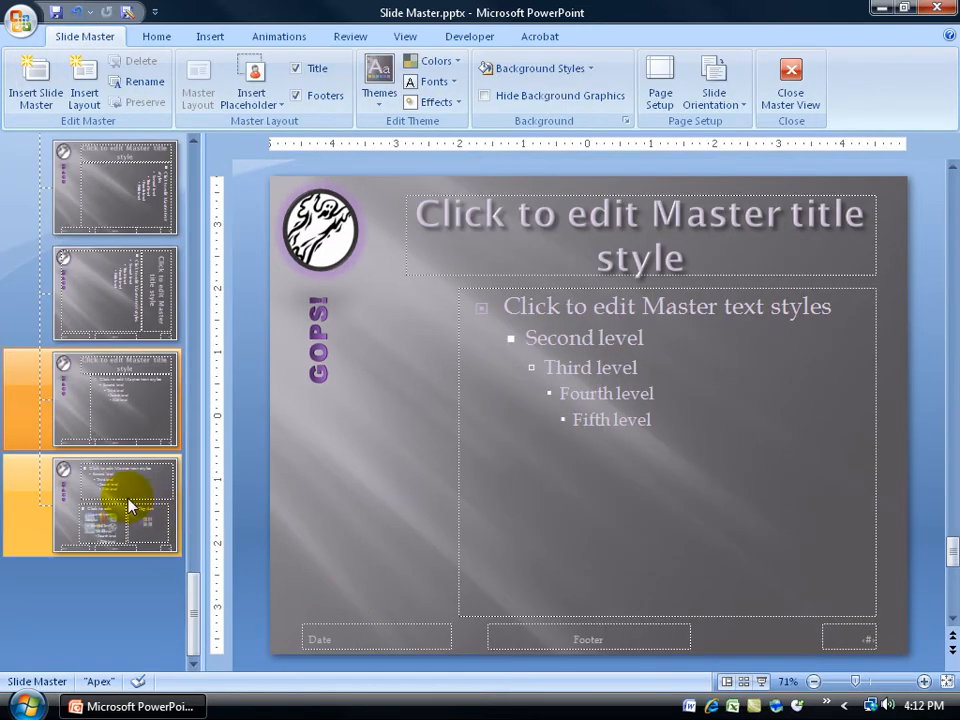
click(115, 505)
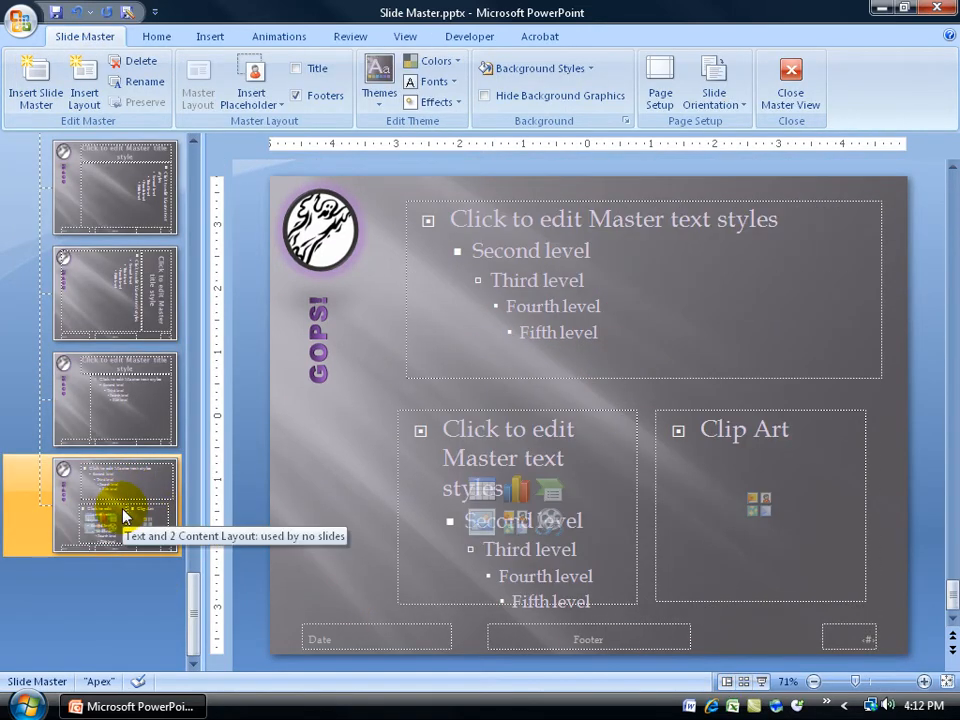